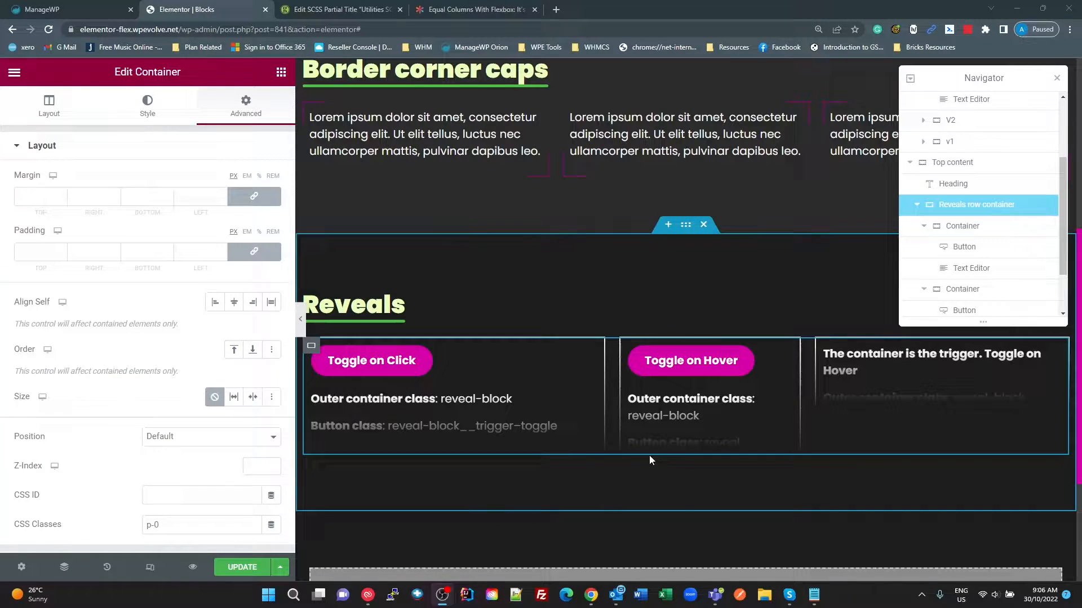
mouse_move(309, 351)
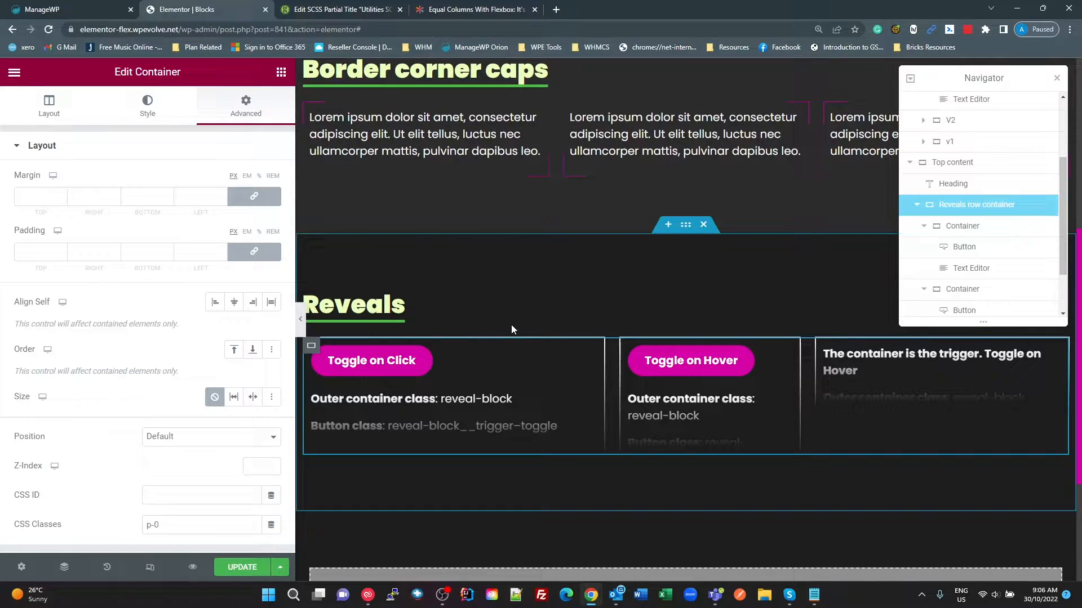
Step: Review the Reveals row container's layout settings and its Advanced CSS Classes field
left_click(48, 105)
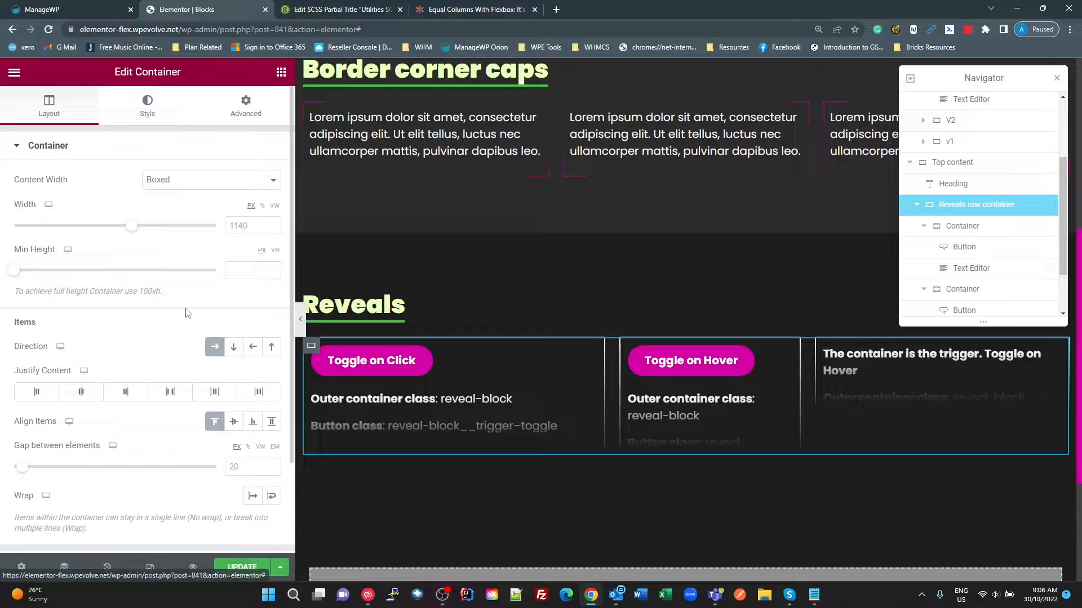
mouse_move(215, 347)
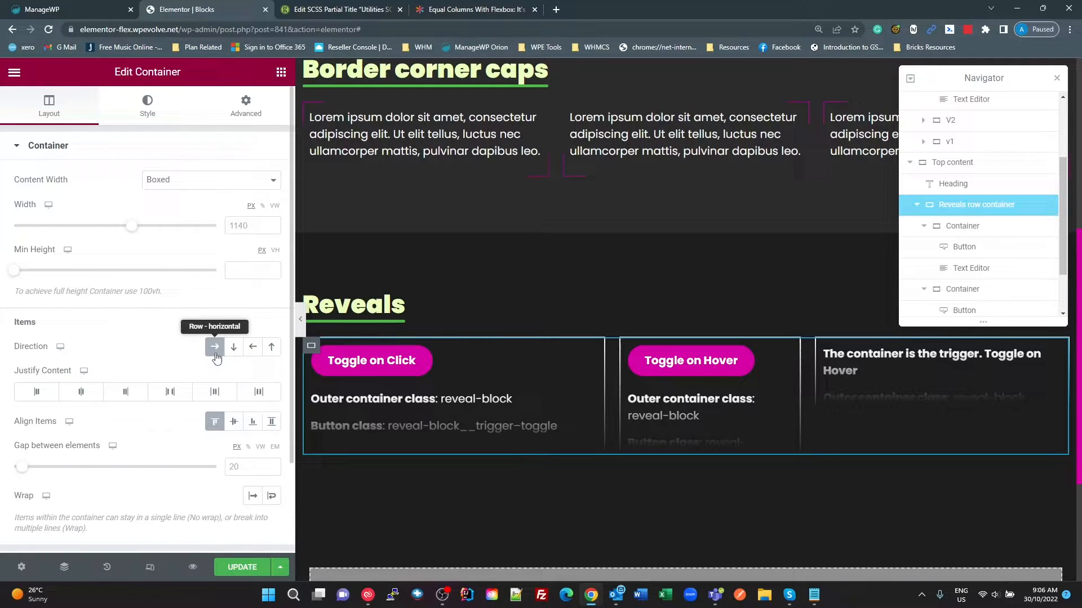
mouse_move(190, 144)
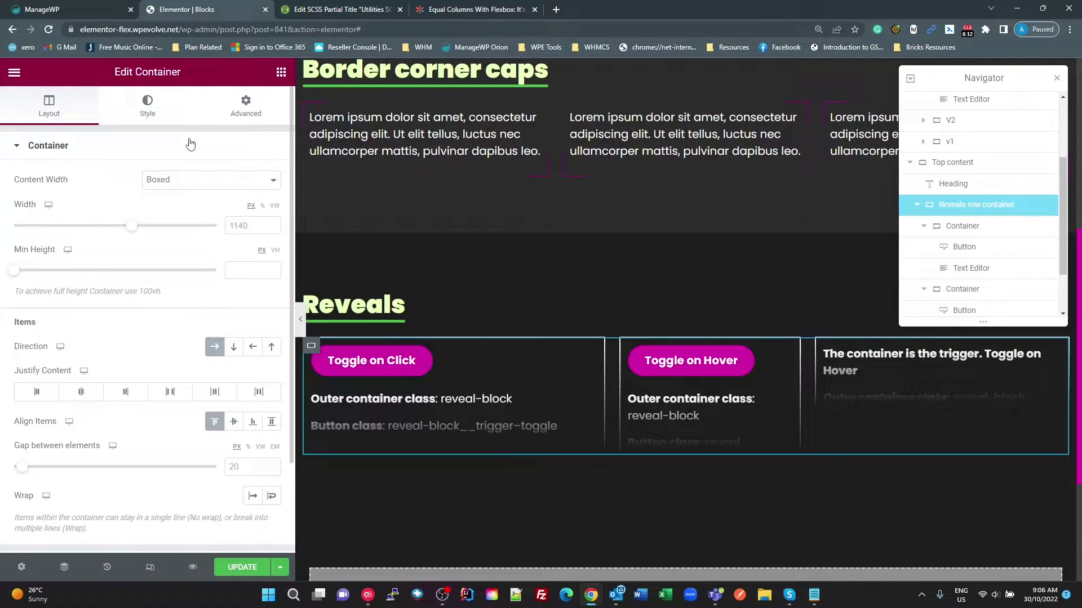
left_click(245, 105)
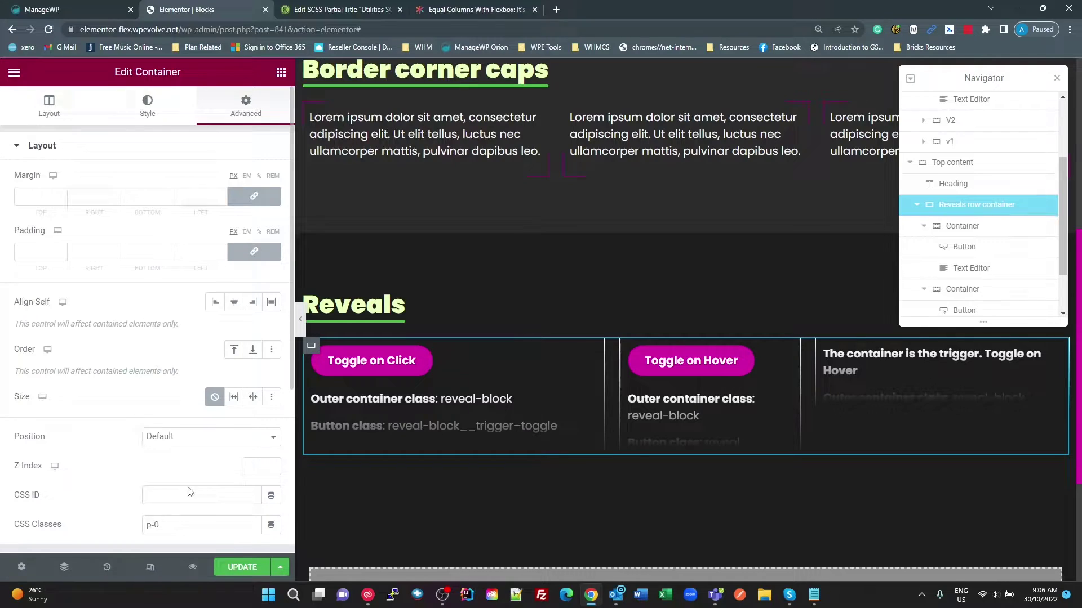
left_click(200, 313)
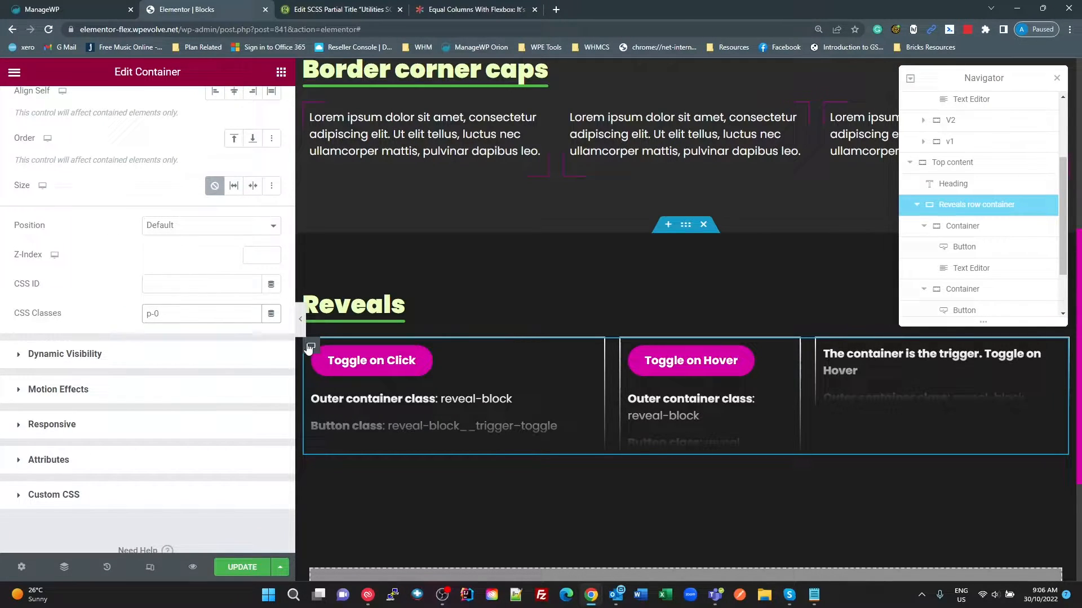
mouse_move(274, 393)
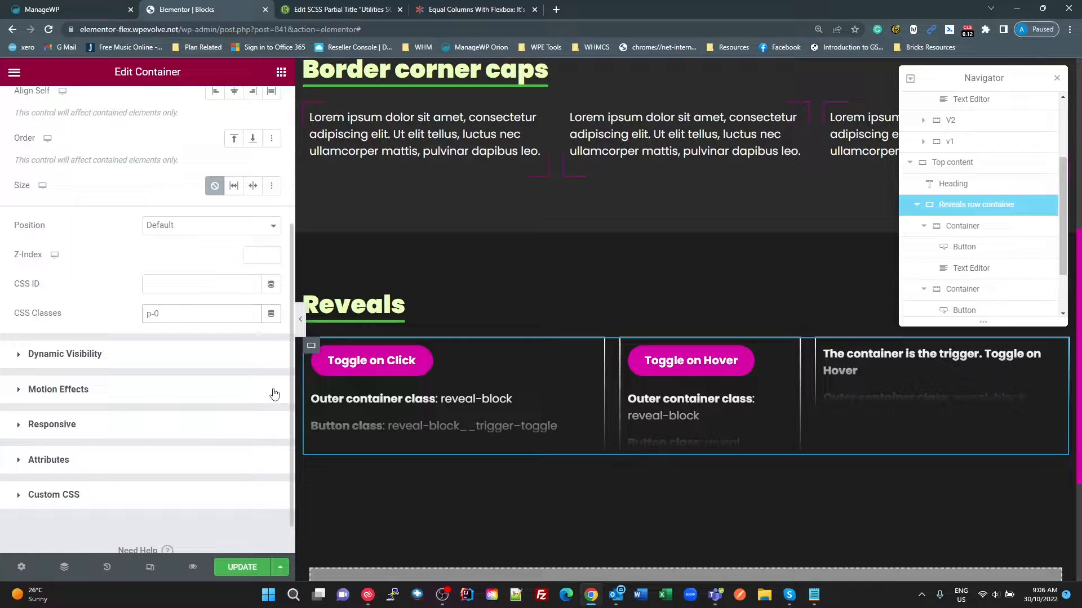
scroll("up", 3)
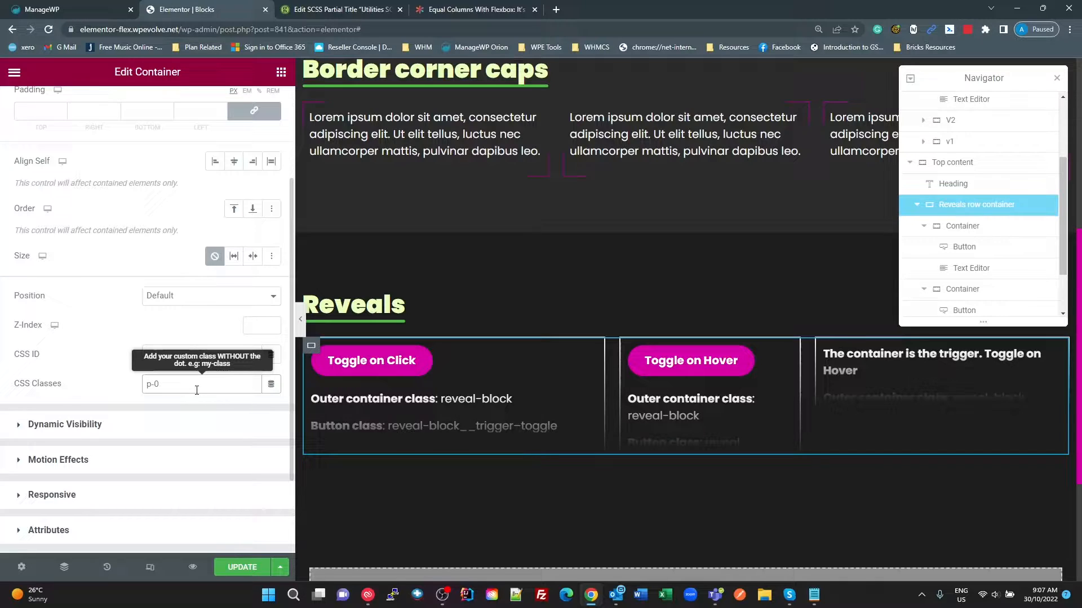
left_click(200, 384)
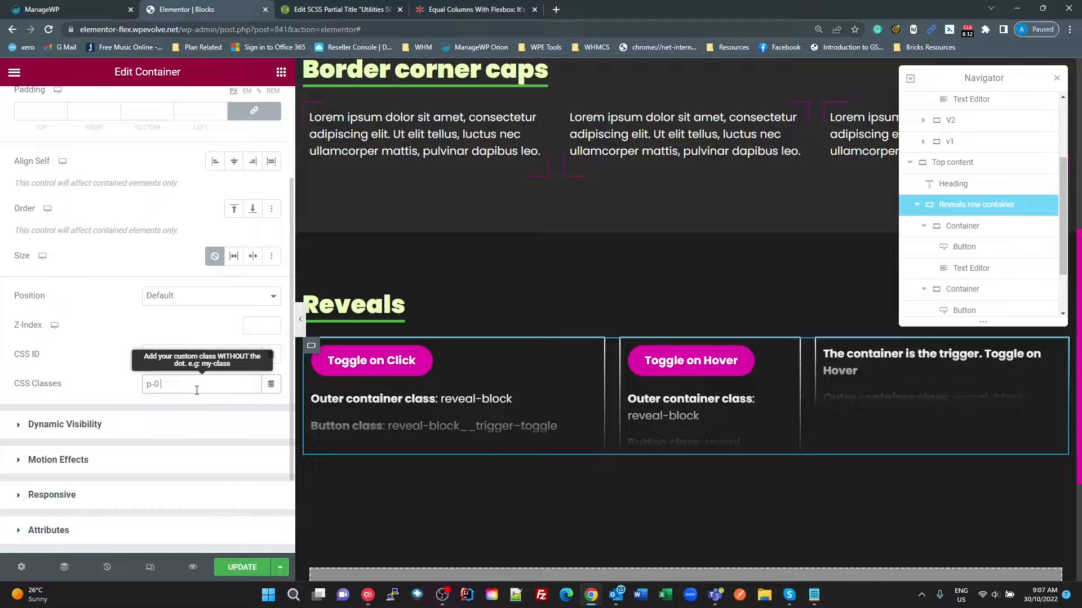
mouse_move(931, 240)
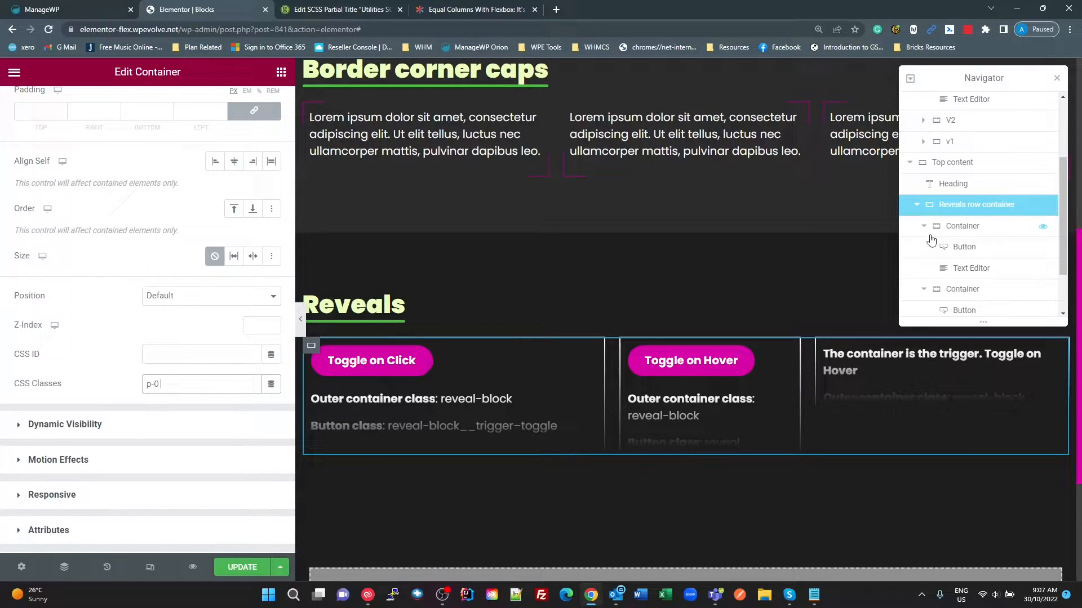
Step: Check the first Reveals container's CSS classes, then select the second container
left_click(962, 226)
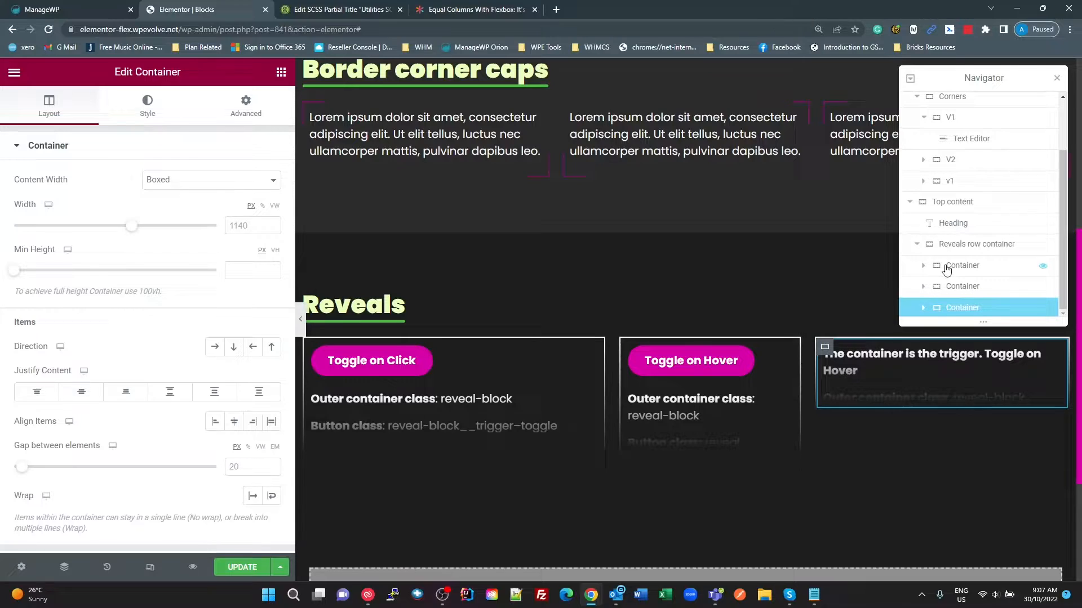
left_click(961, 265)
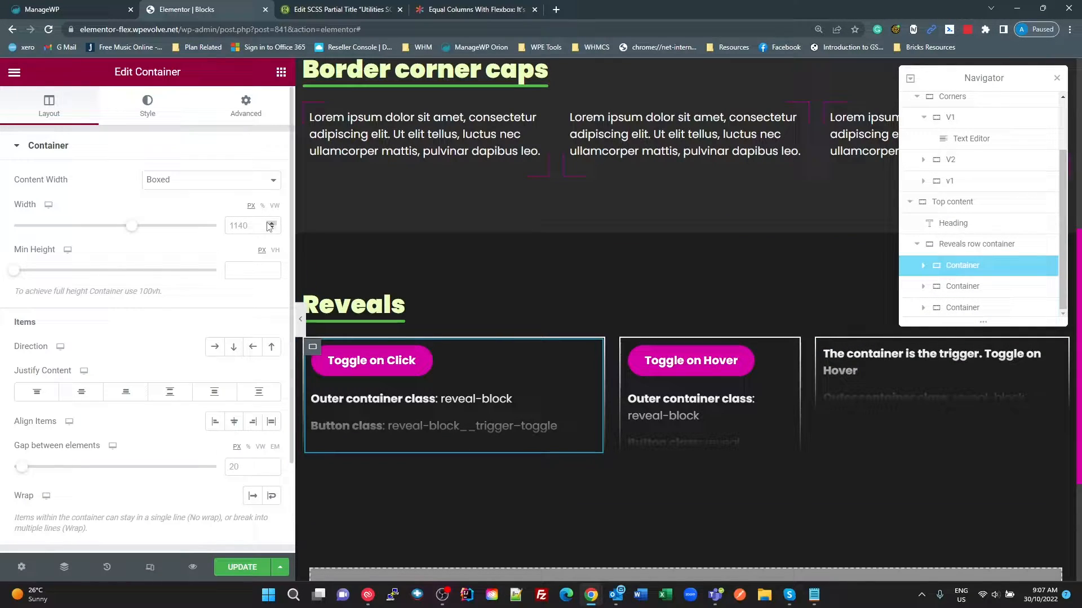
left_click(246, 105)
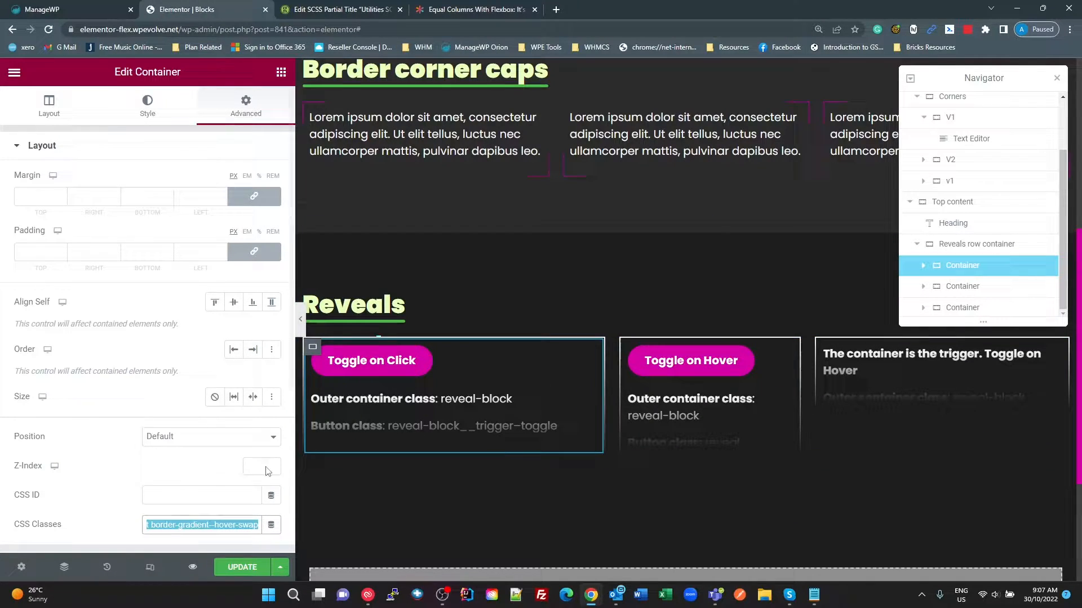
mouse_move(944, 274)
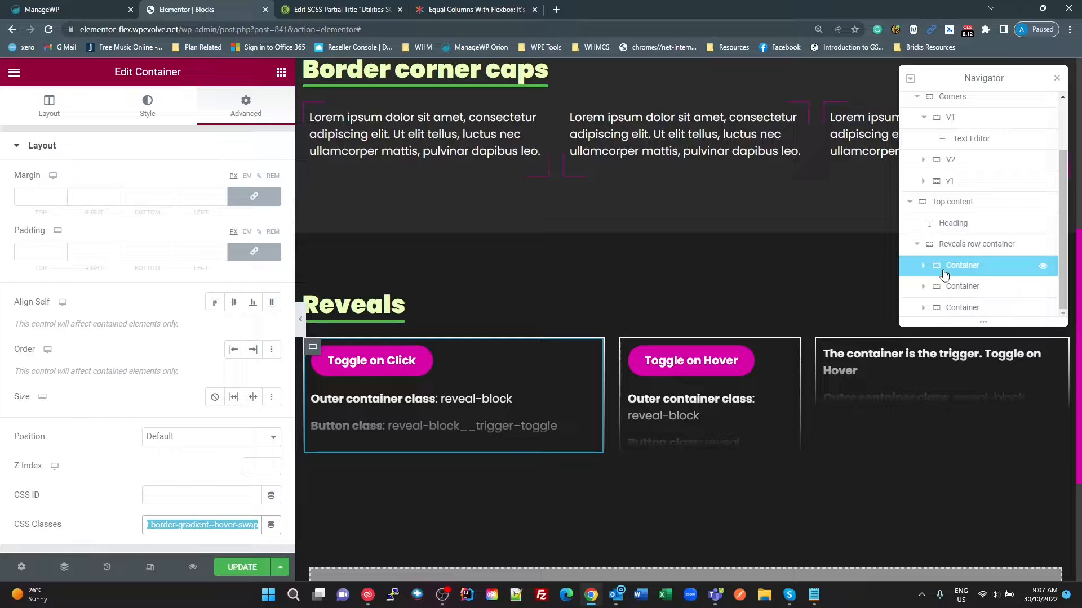
left_click(962, 286)
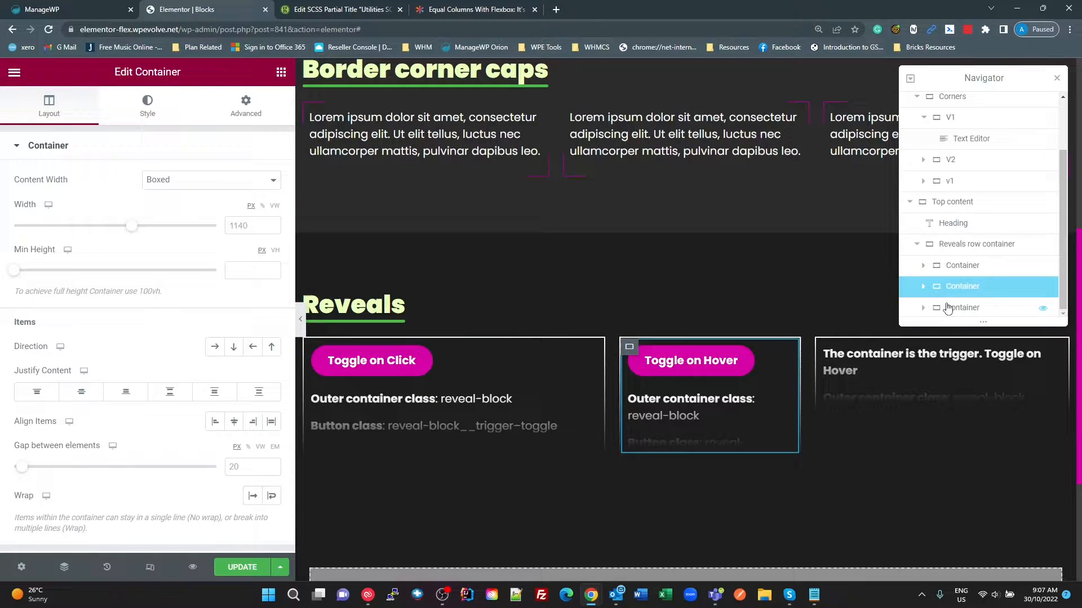
scroll("up", 3)
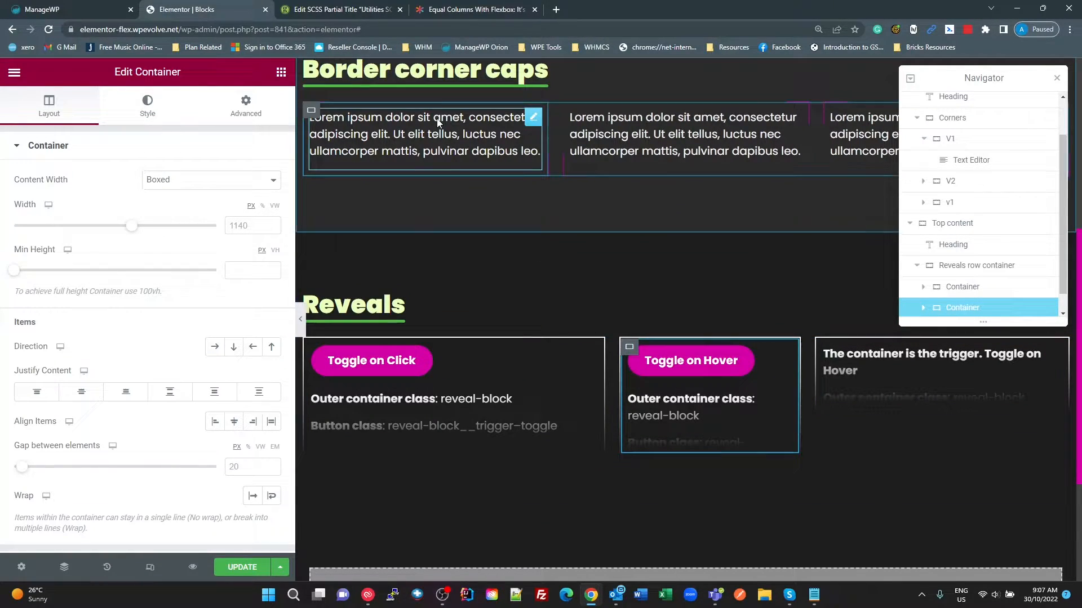
Step: View the Reveals blocks on the live page, then return to the Elementor editor
left_click(338, 9)
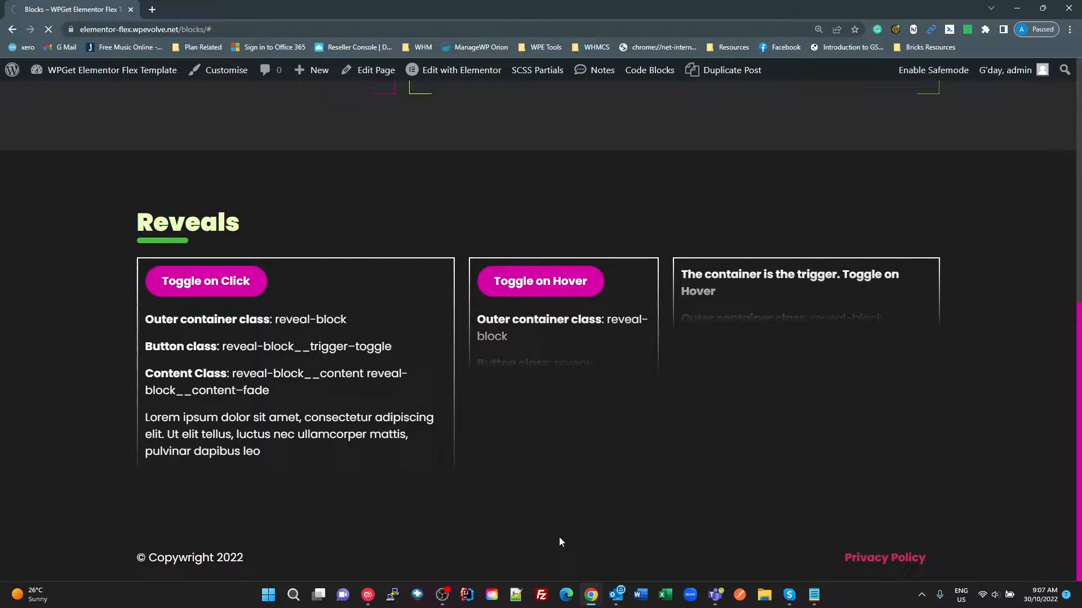
scroll("up", 3)
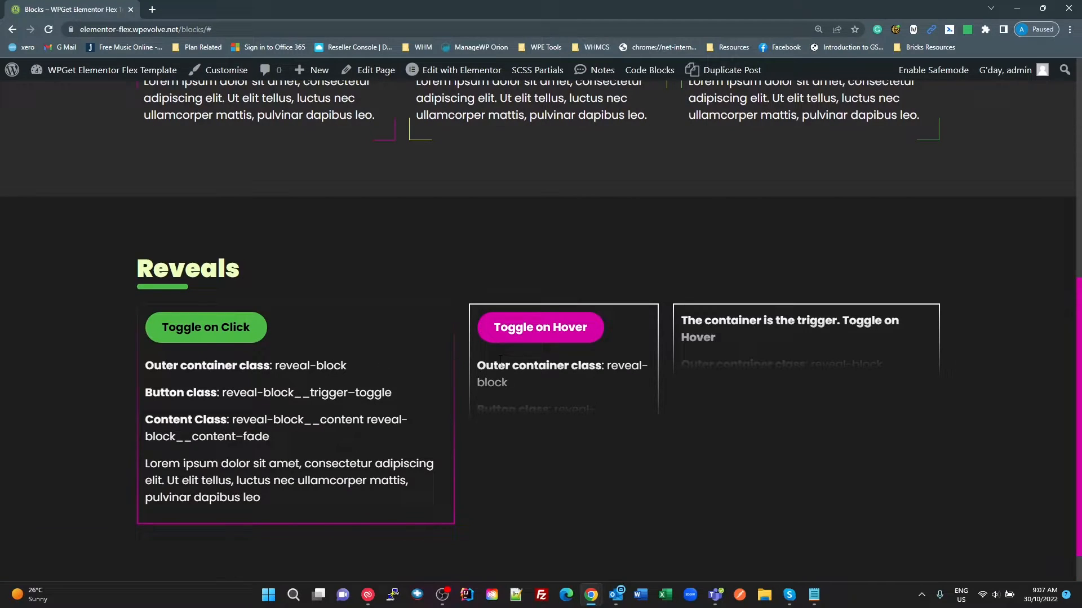
mouse_move(541, 327)
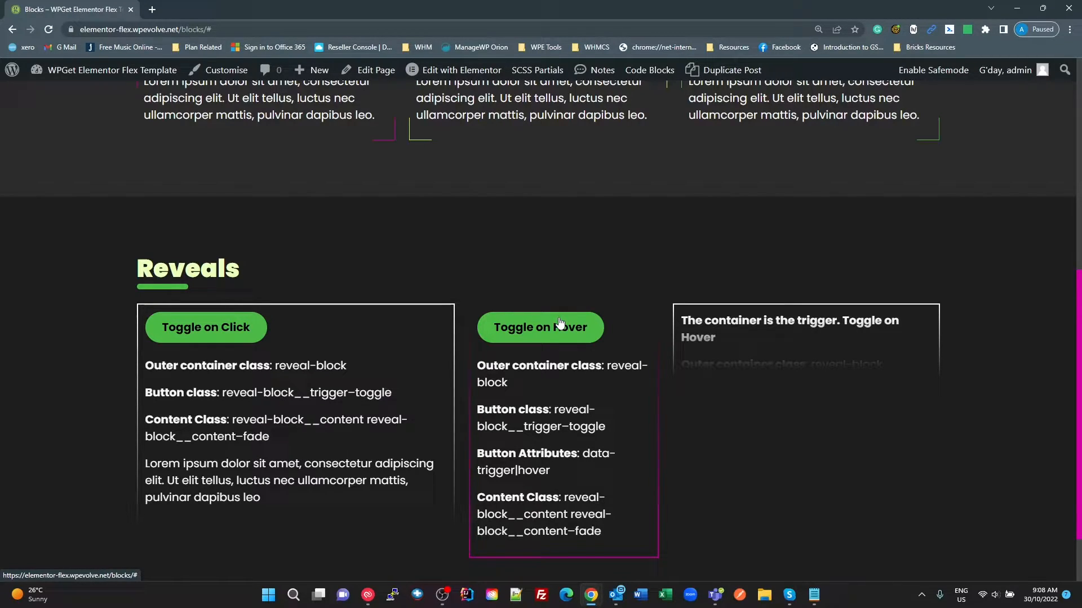
mouse_move(540, 333)
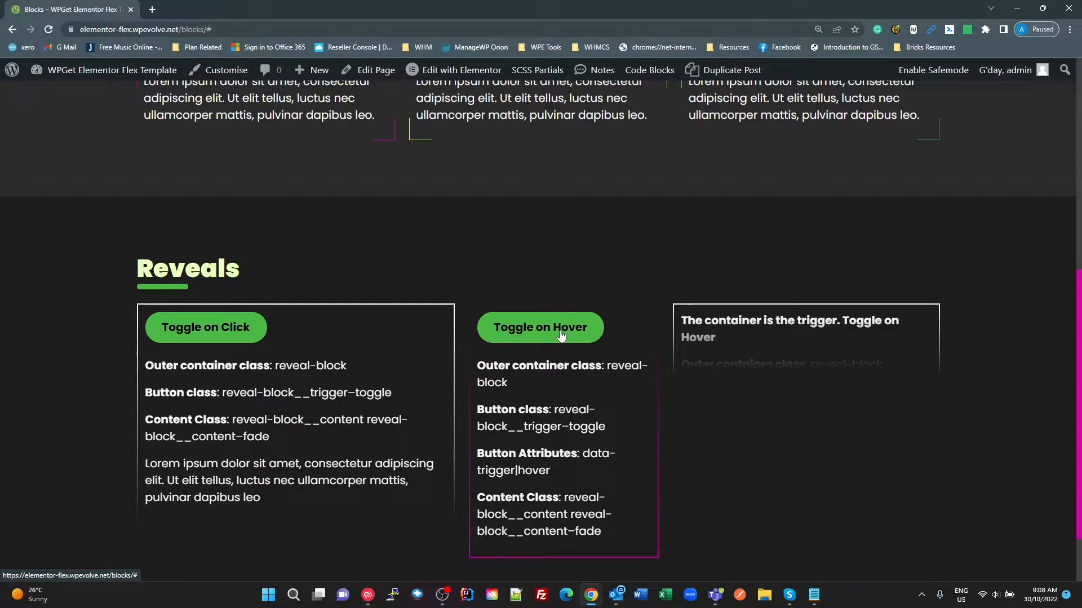
mouse_move(371, 349)
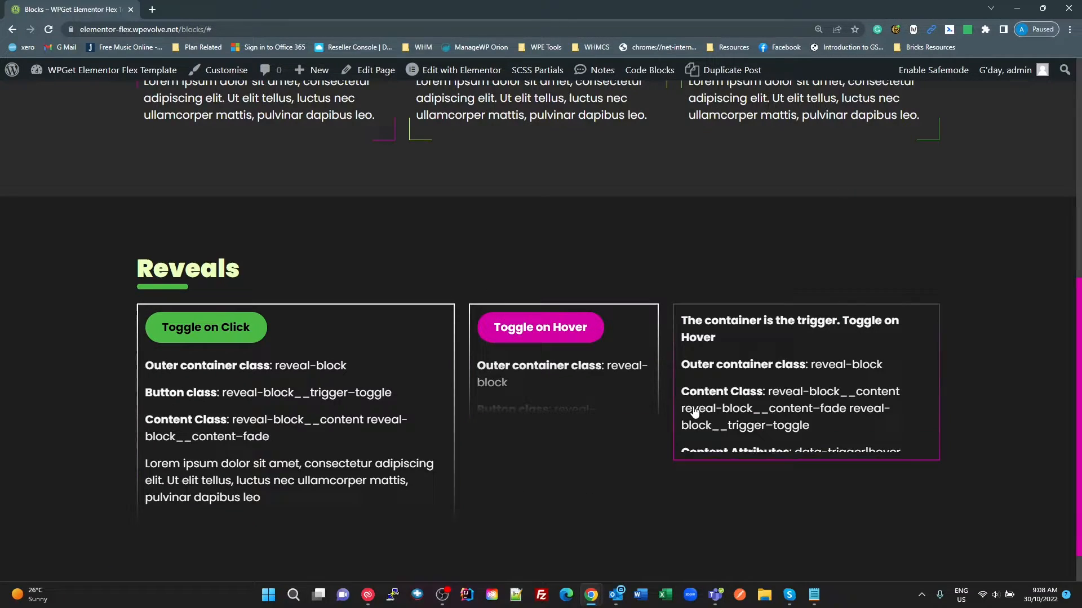
mouse_move(589, 441)
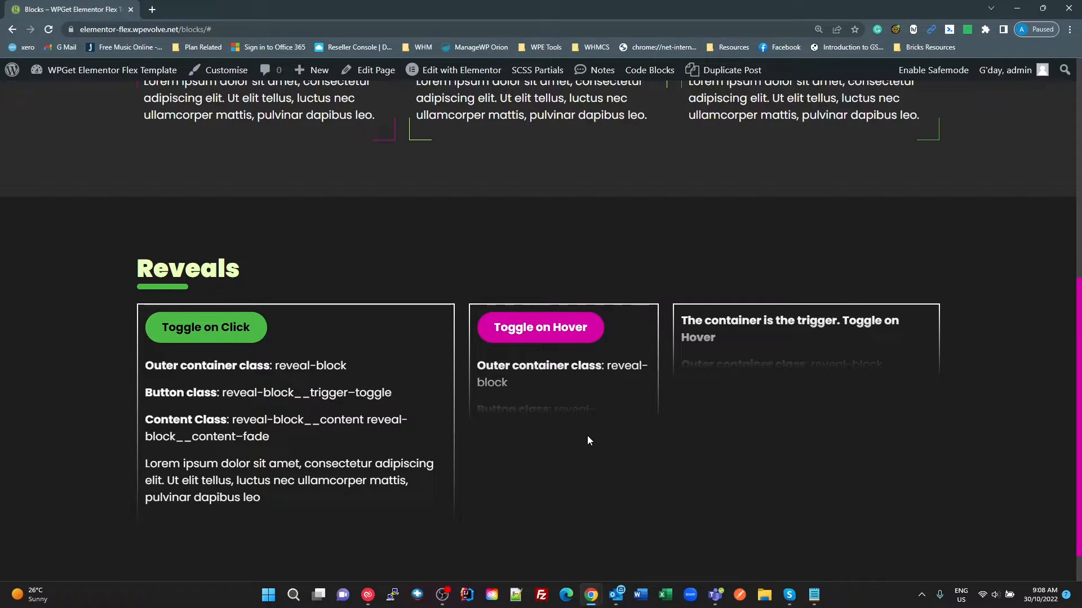
left_click(460, 70)
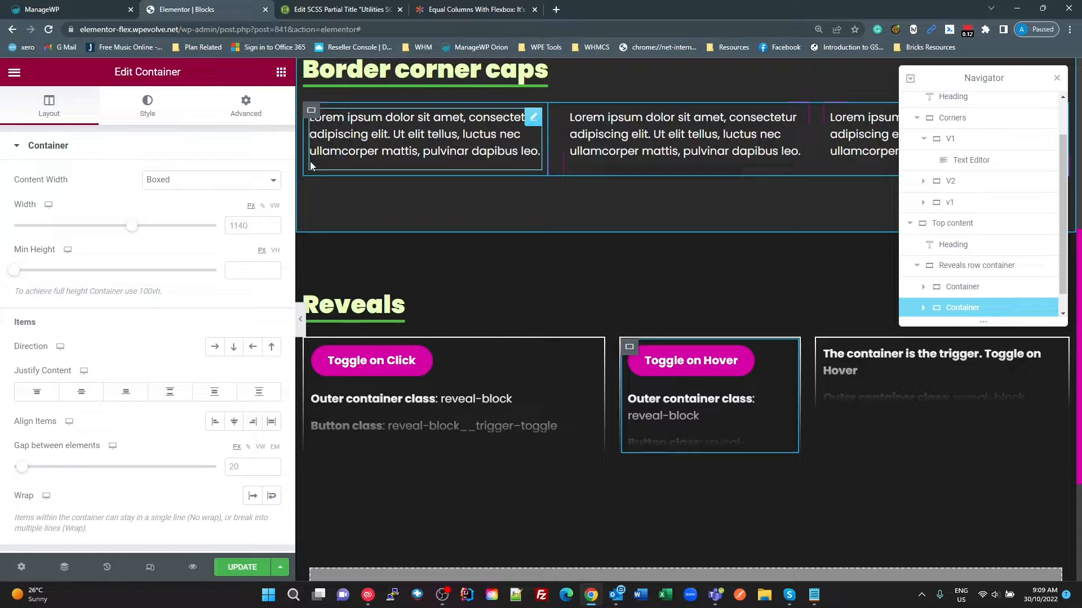
Step: Read the CSS-Tricks equal-columns article at Method 2: flex-basis: 100%
left_click(474, 9)
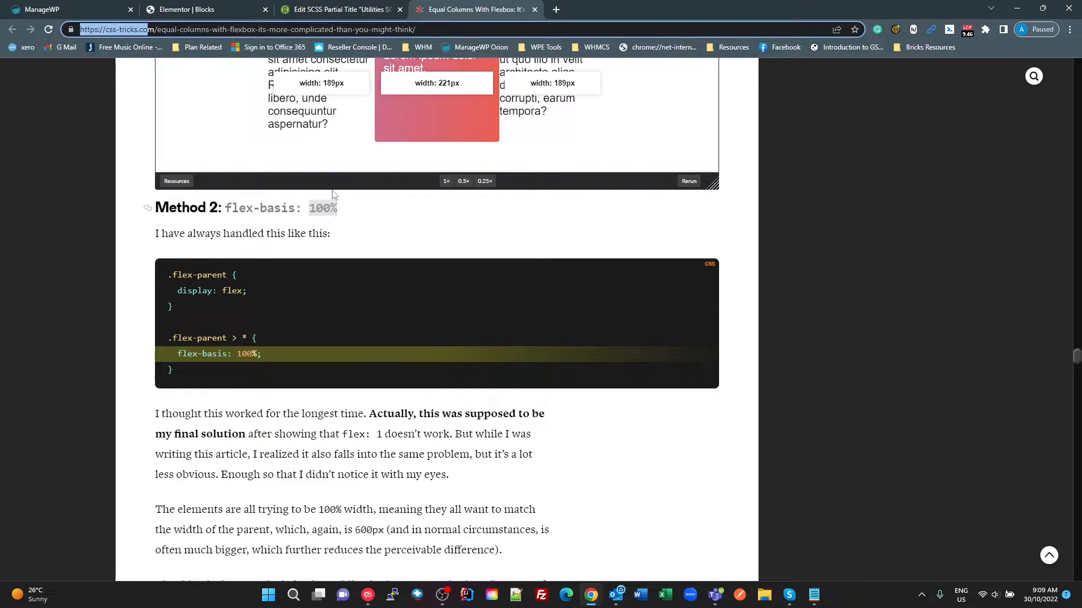
scroll("down", 3)
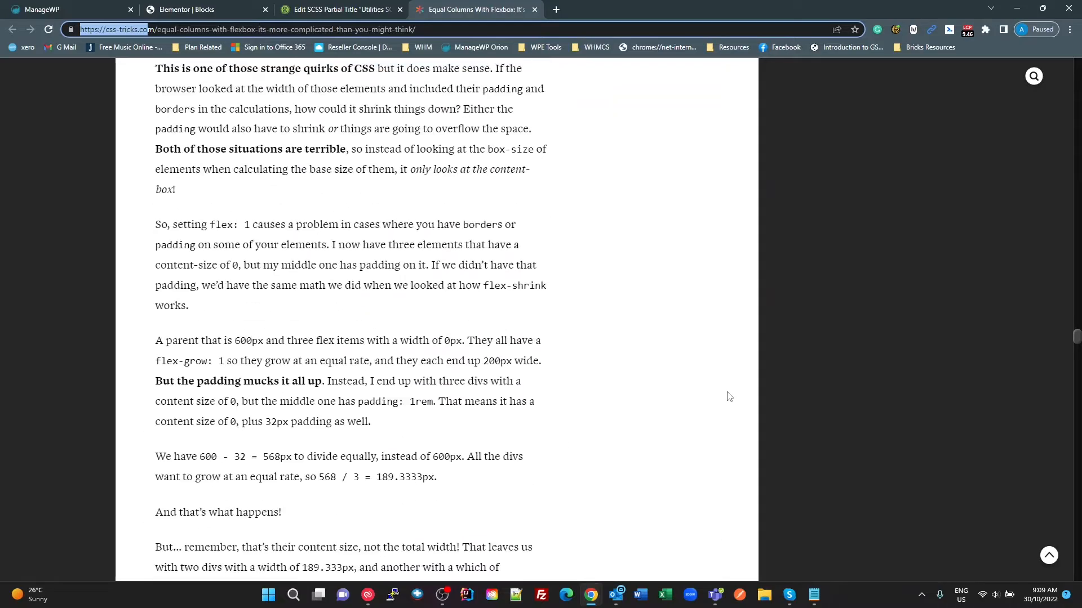
scroll("up", 3)
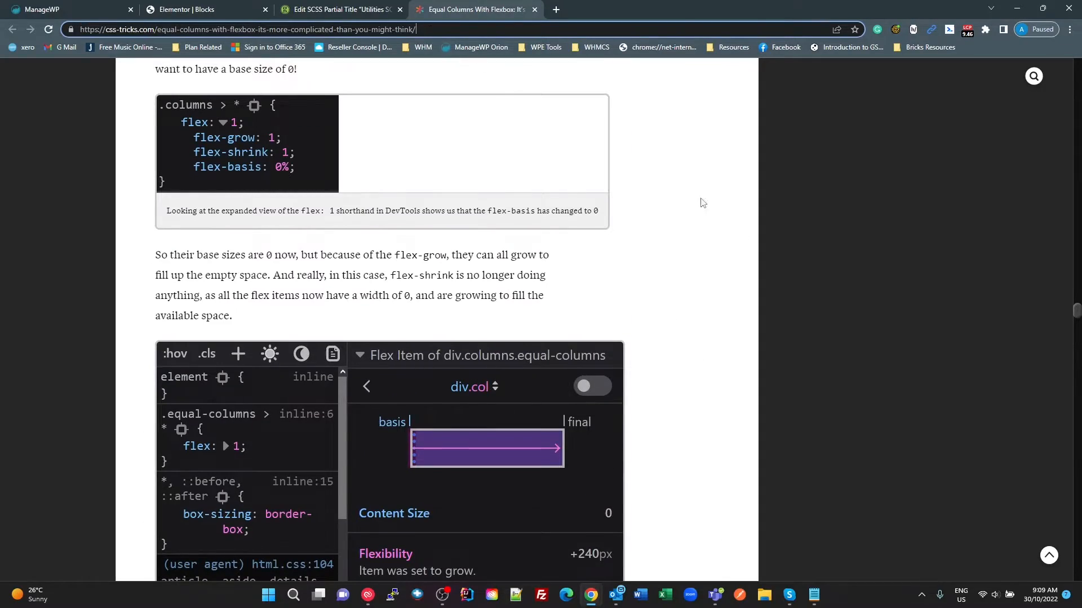
scroll("down", 3)
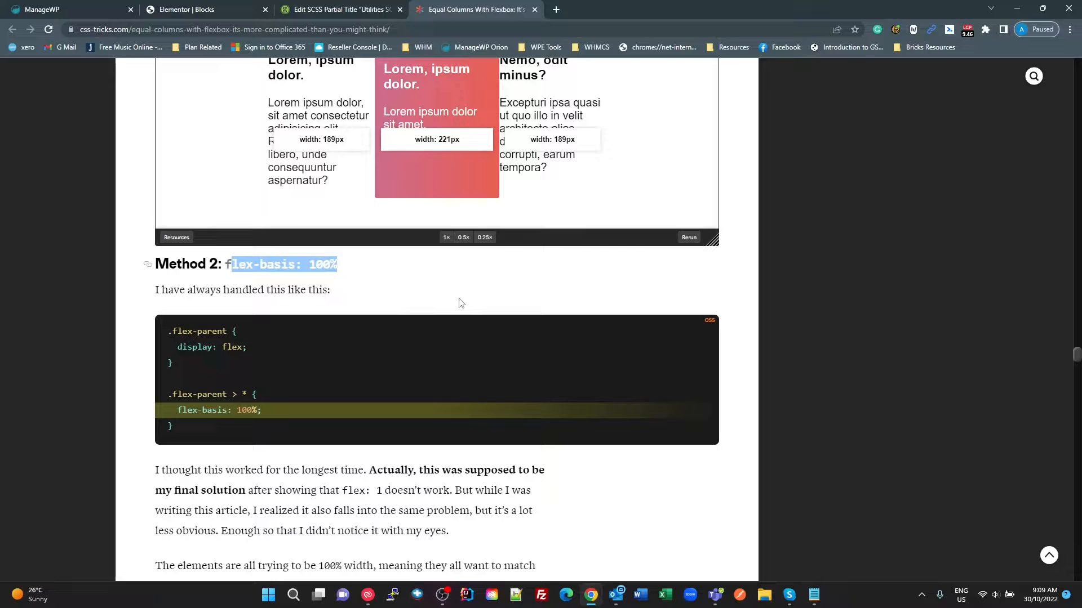
mouse_move(333, 185)
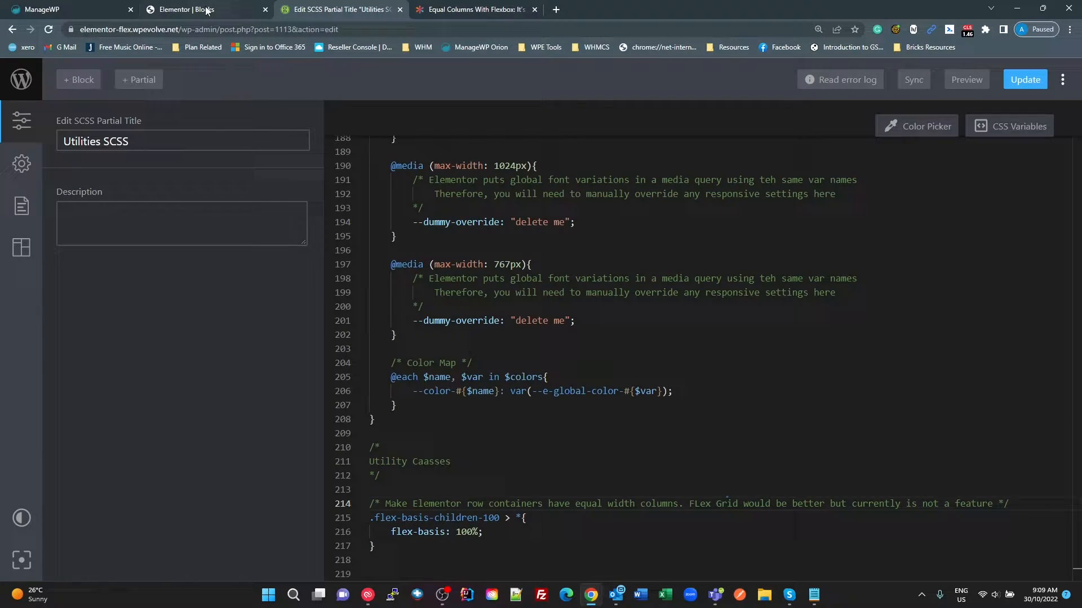
Step: Test the three Reveals containers on the live Blocks page, then Alt+Tab away
left_click(184, 9)
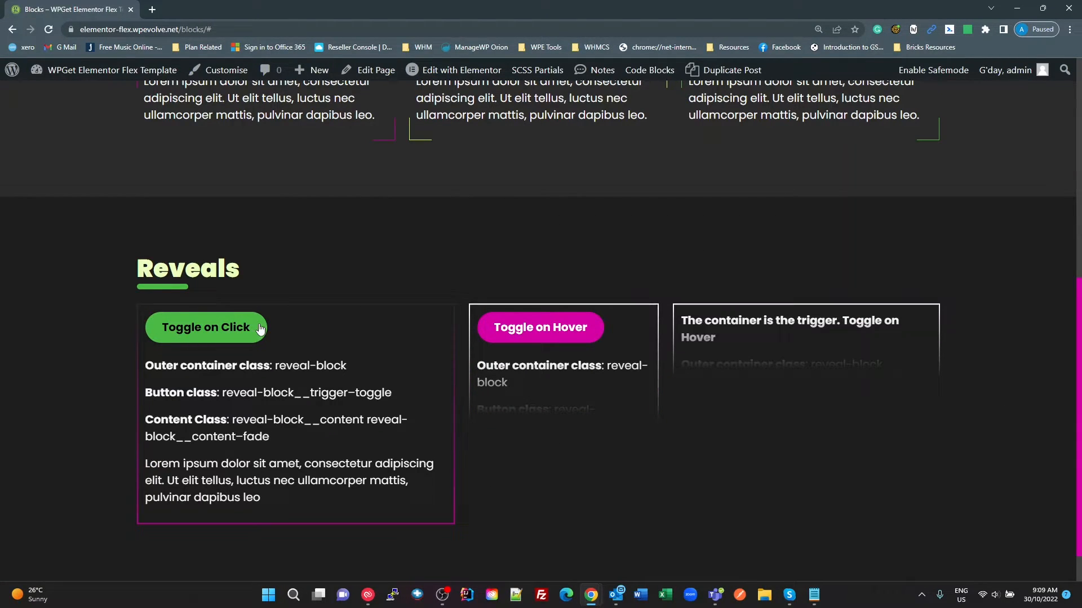
mouse_move(403, 359)
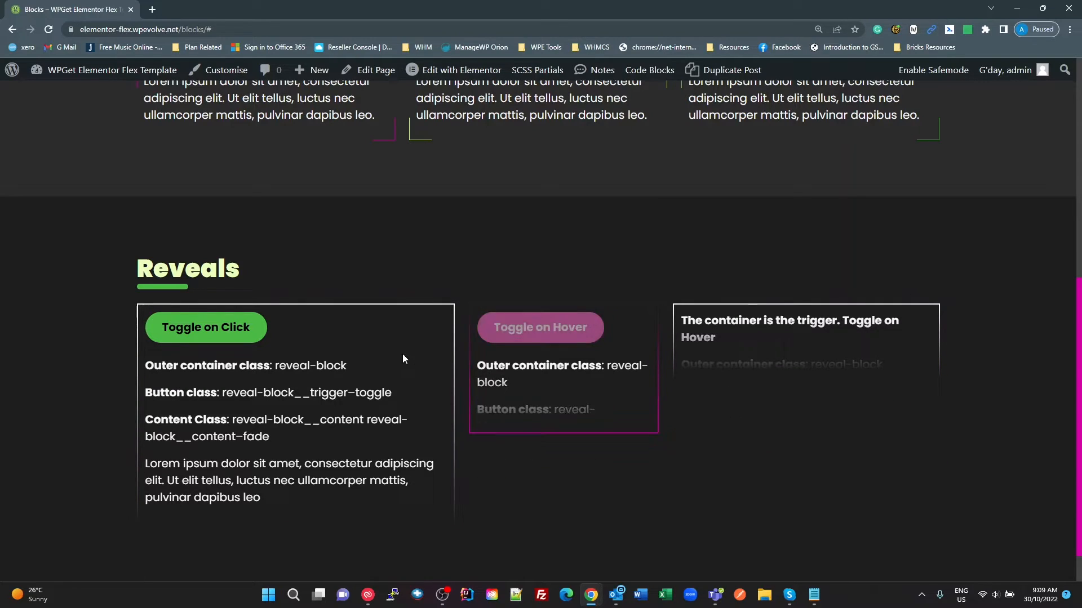
mouse_move(132, 308)
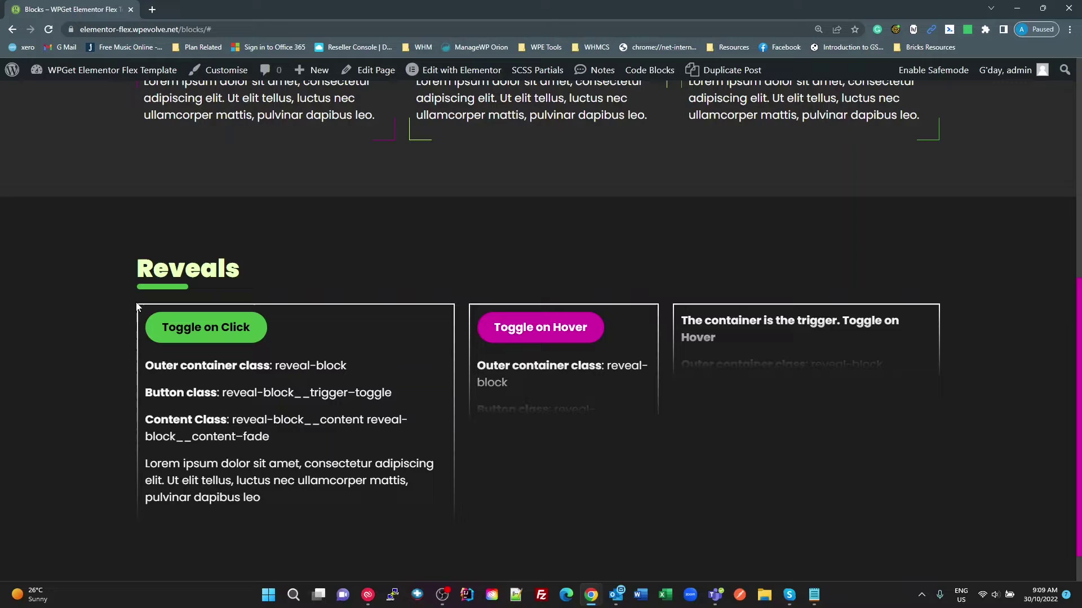
mouse_move(505, 307)
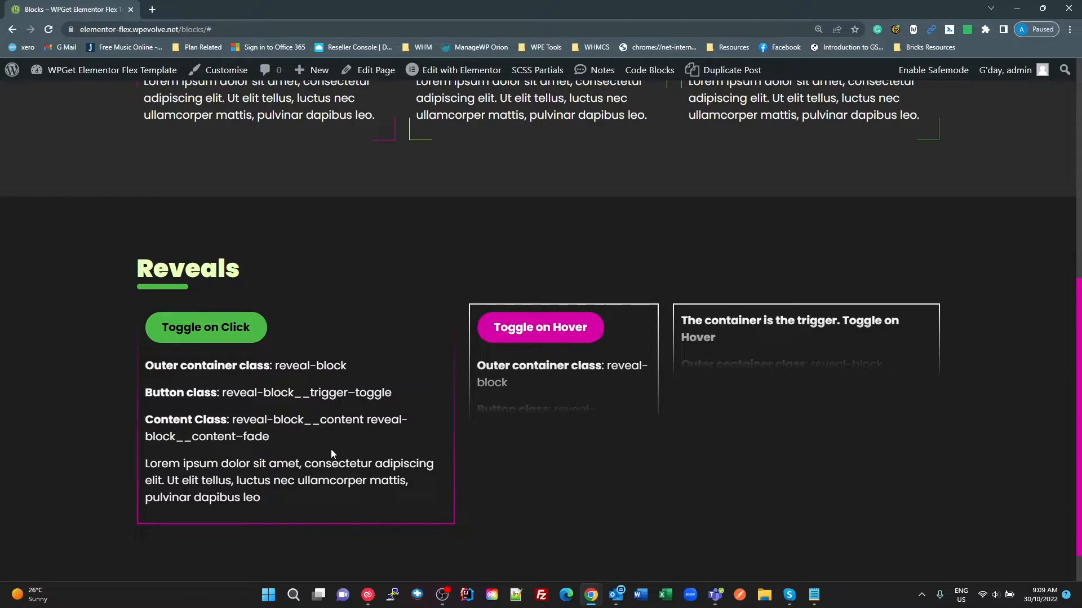
mouse_move(333, 436)
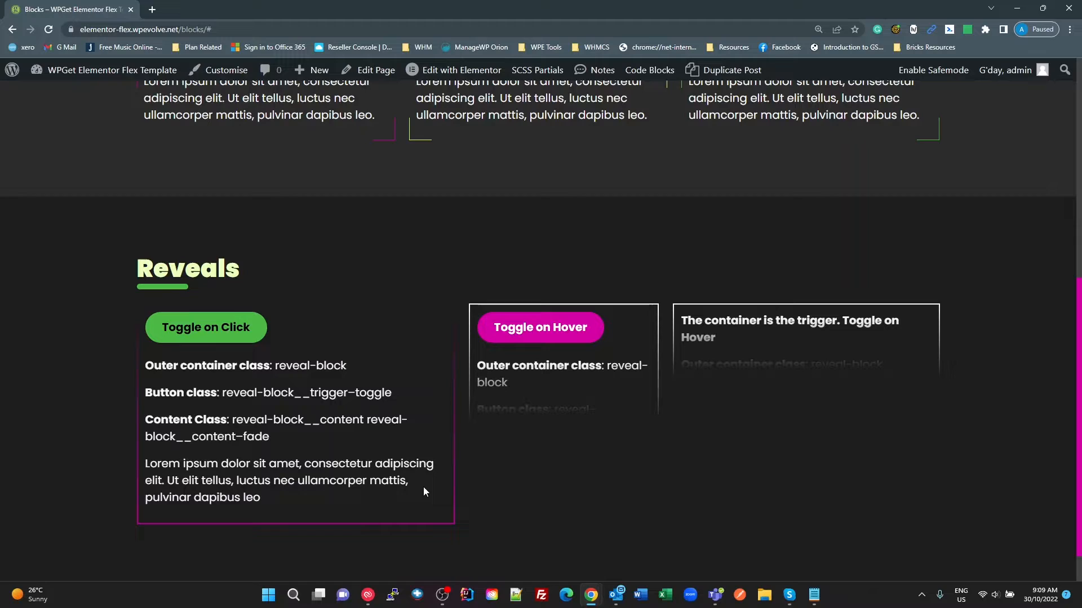
mouse_move(390, 434)
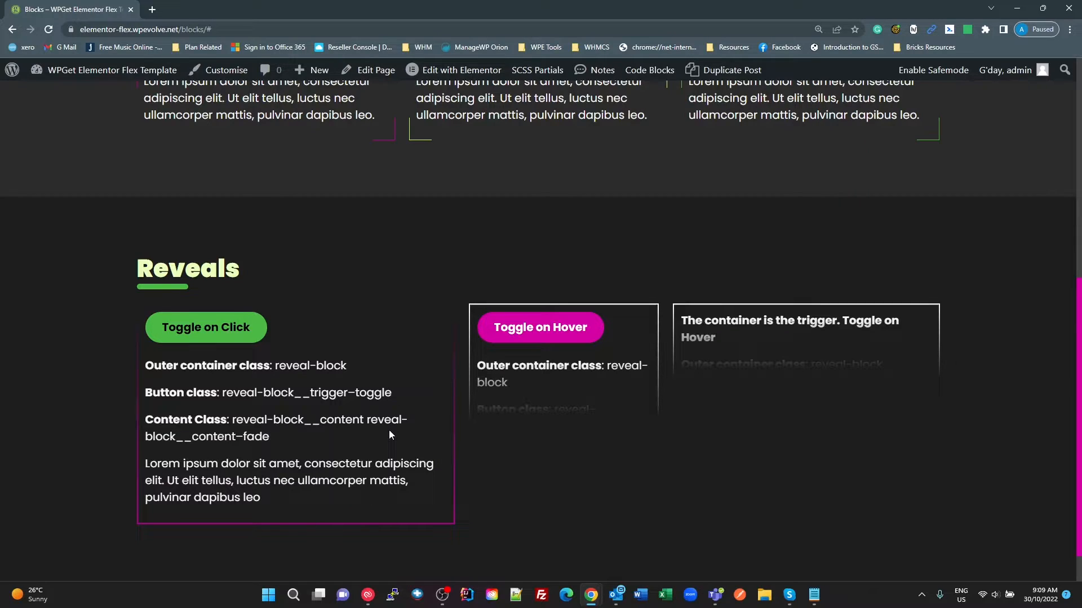
mouse_move(387, 439)
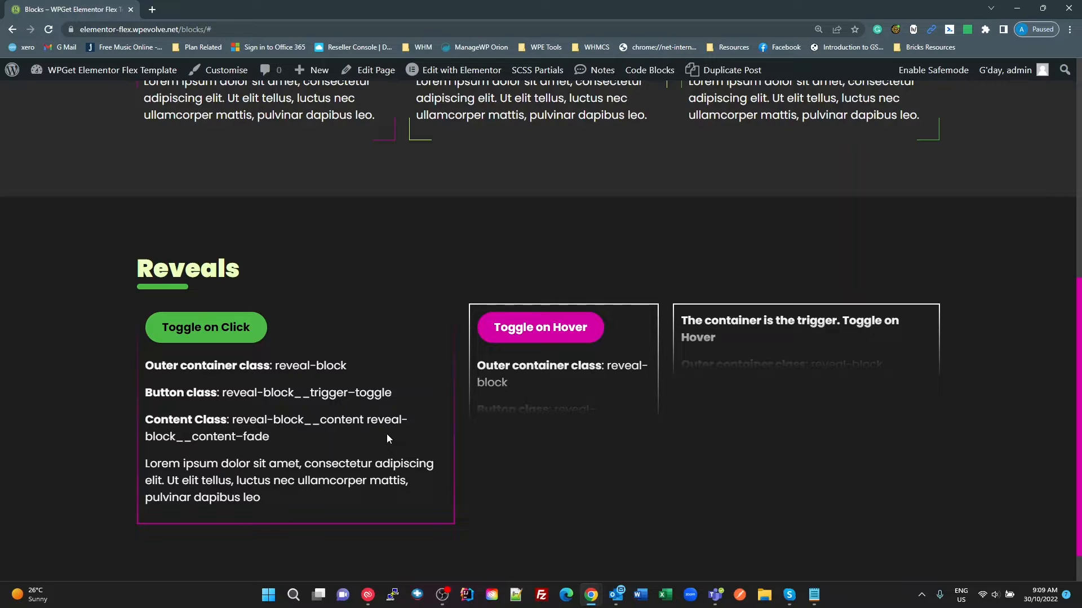
mouse_move(435, 445)
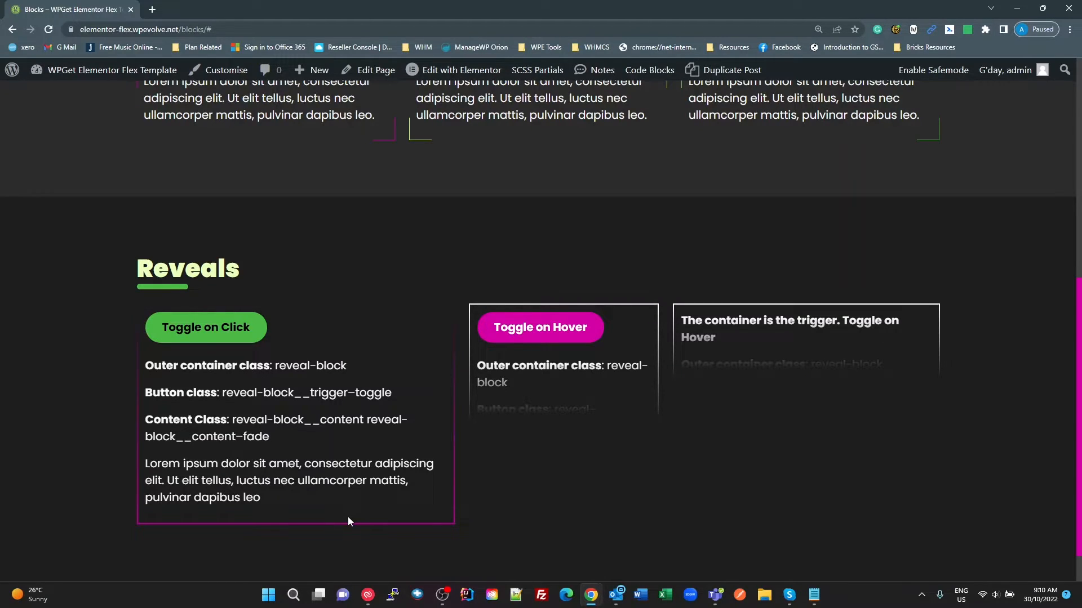
mouse_move(966, 291)
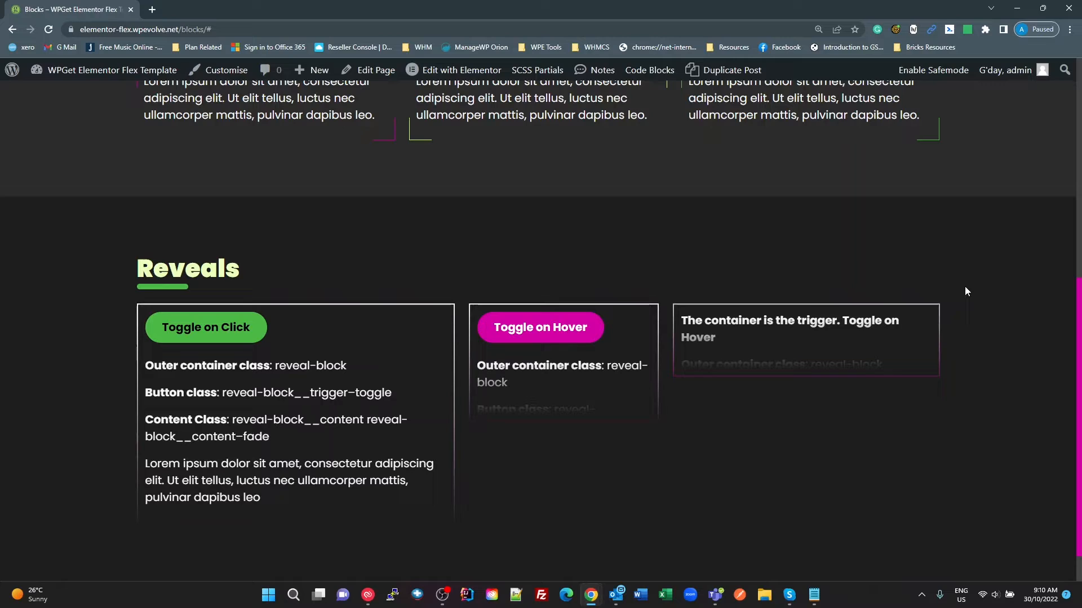
mouse_move(434, 397)
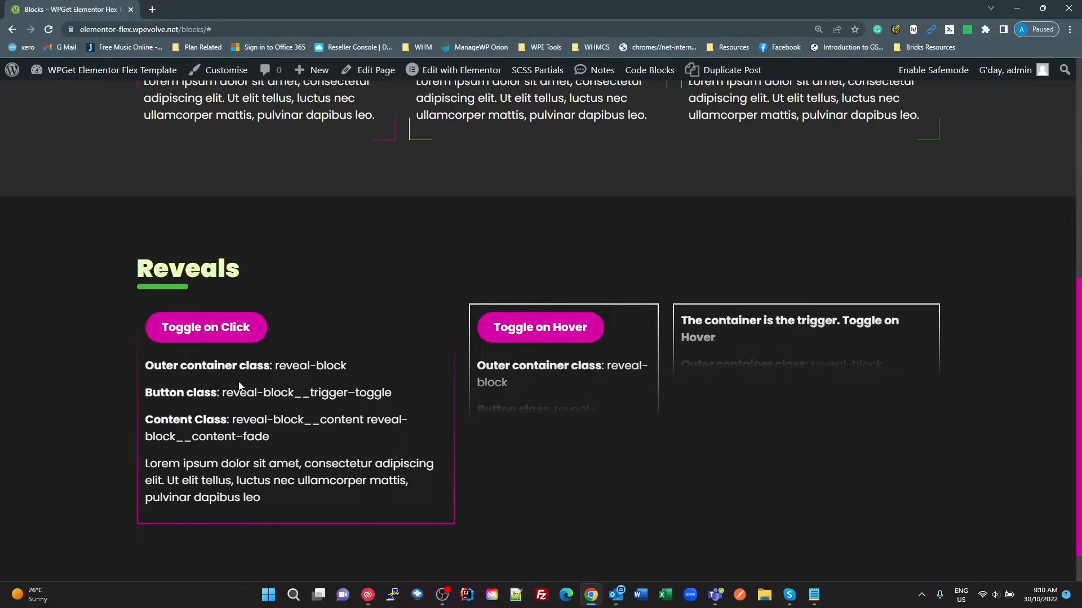
mouse_move(197, 334)
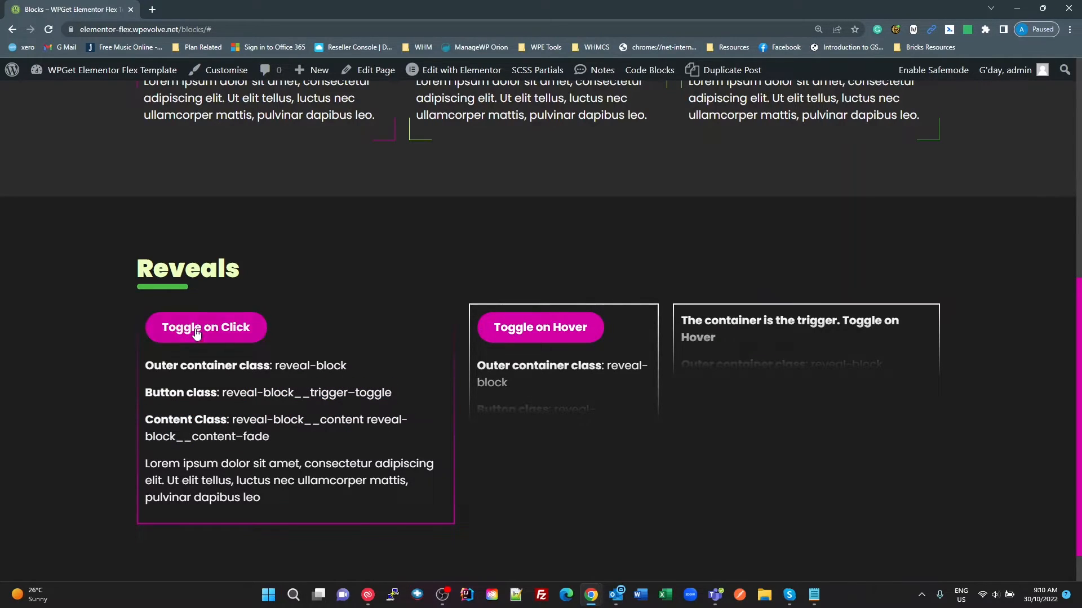
mouse_move(918, 295)
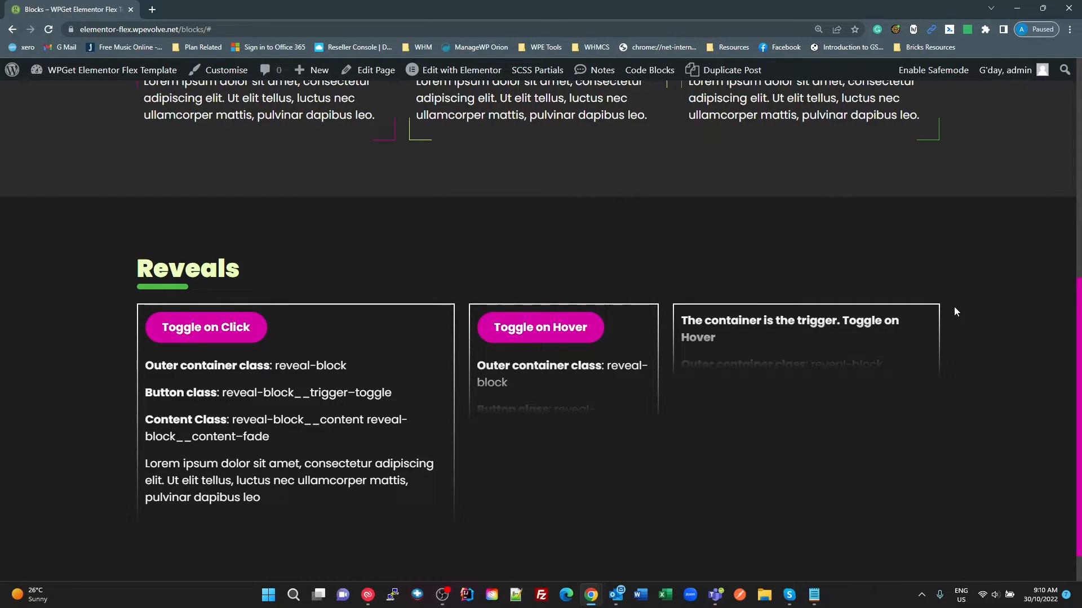
mouse_move(953, 309)
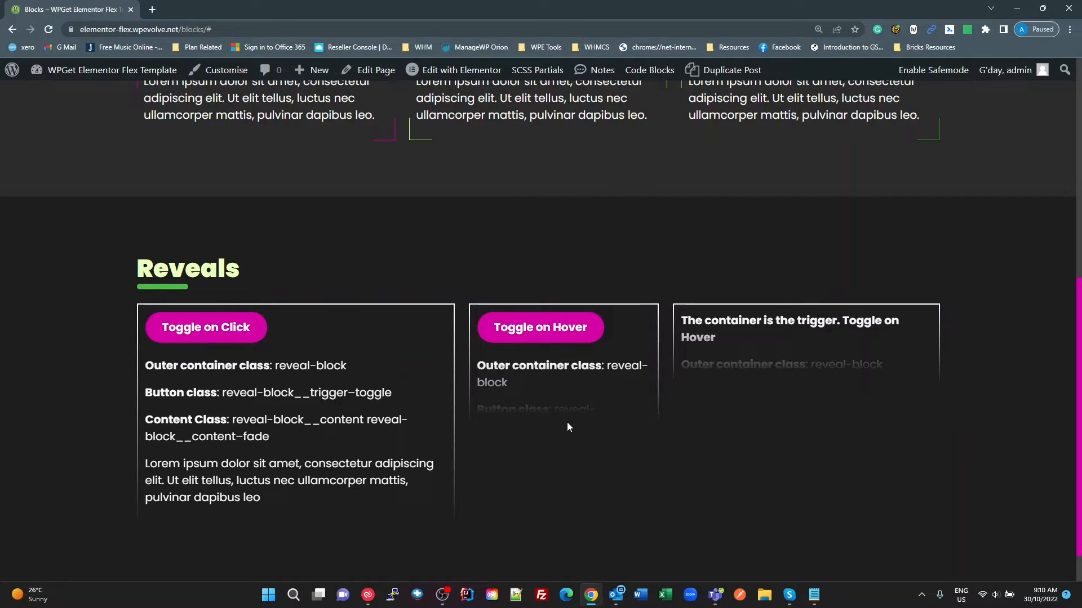
mouse_move(722, 447)
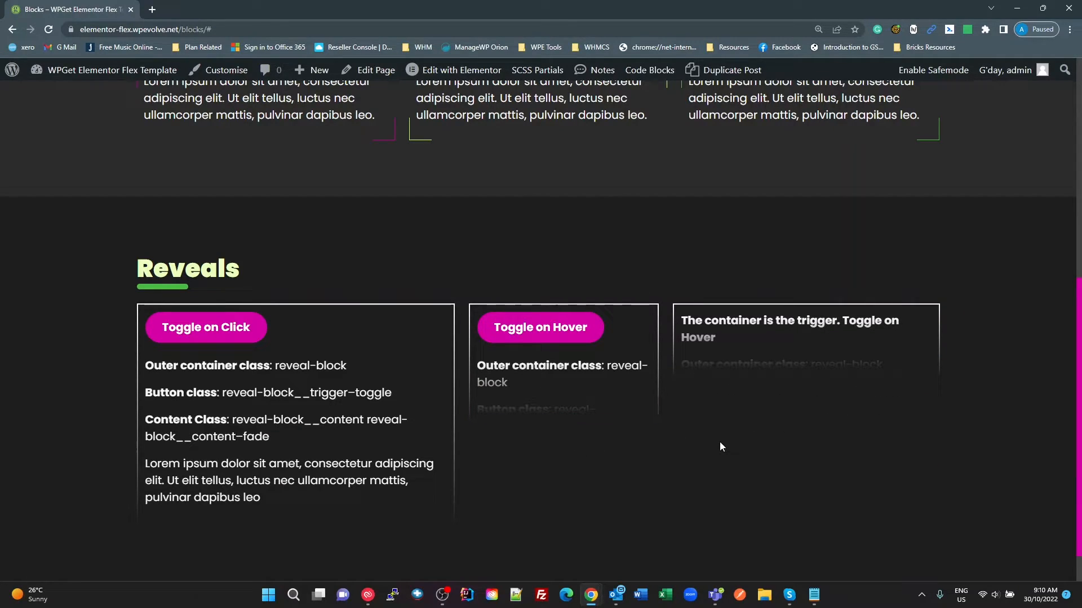
mouse_move(528, 395)
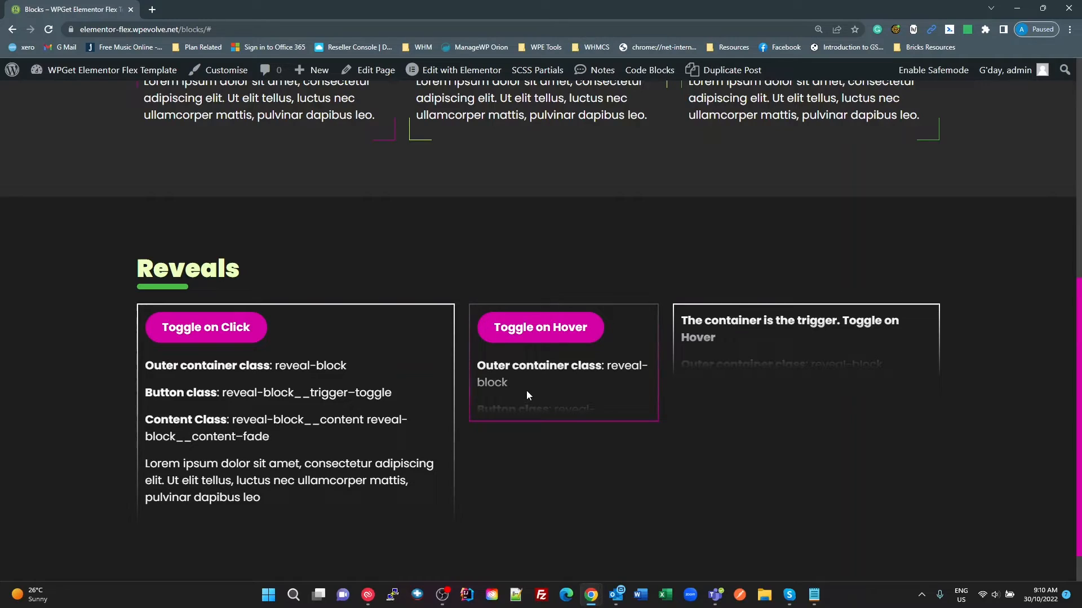
mouse_move(514, 428)
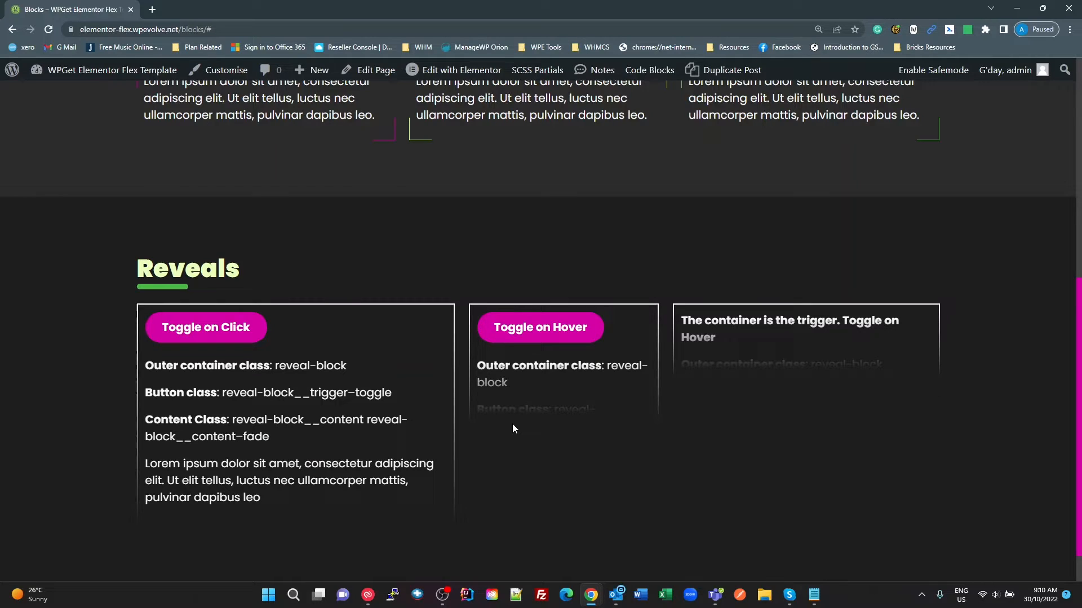
key("alt+tab")
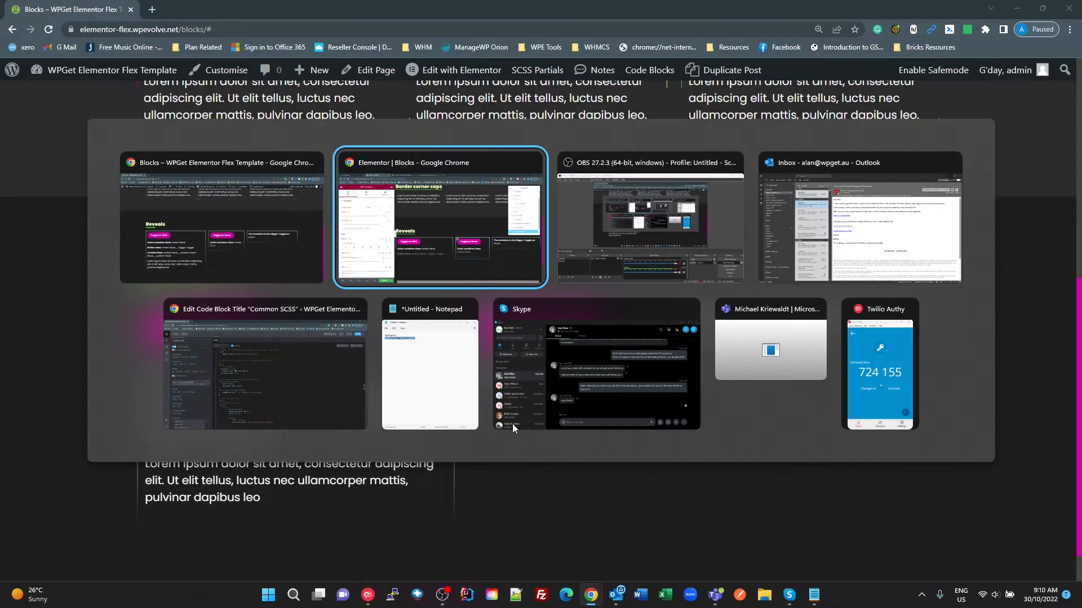
mouse_move(307, 372)
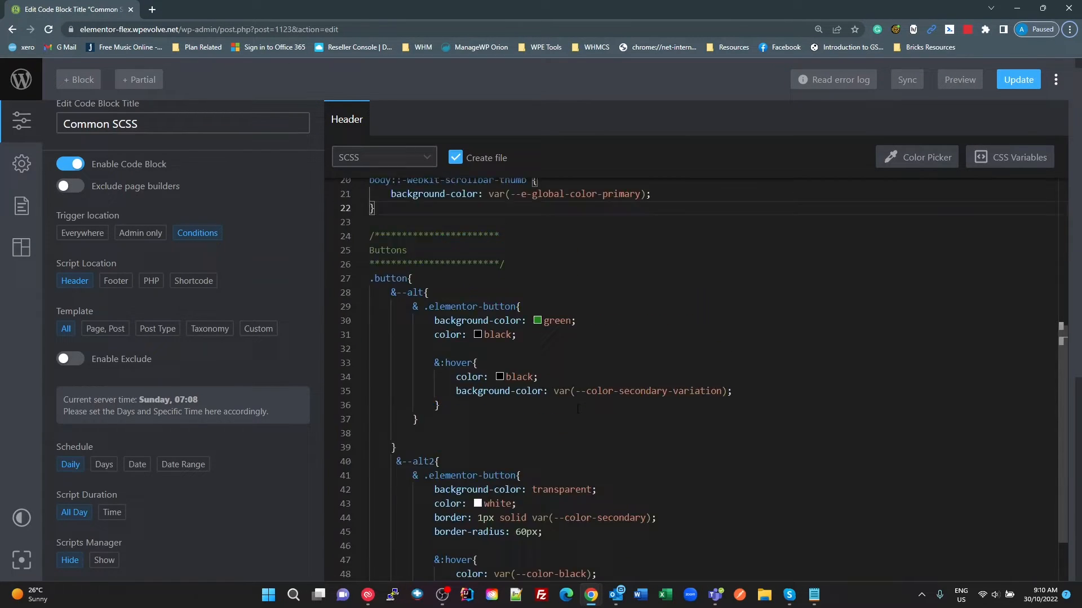
Step: Highlight the flex-basis-children-100 class and its flex-basis: 100% declaration in Utilities
scroll("up", 3)
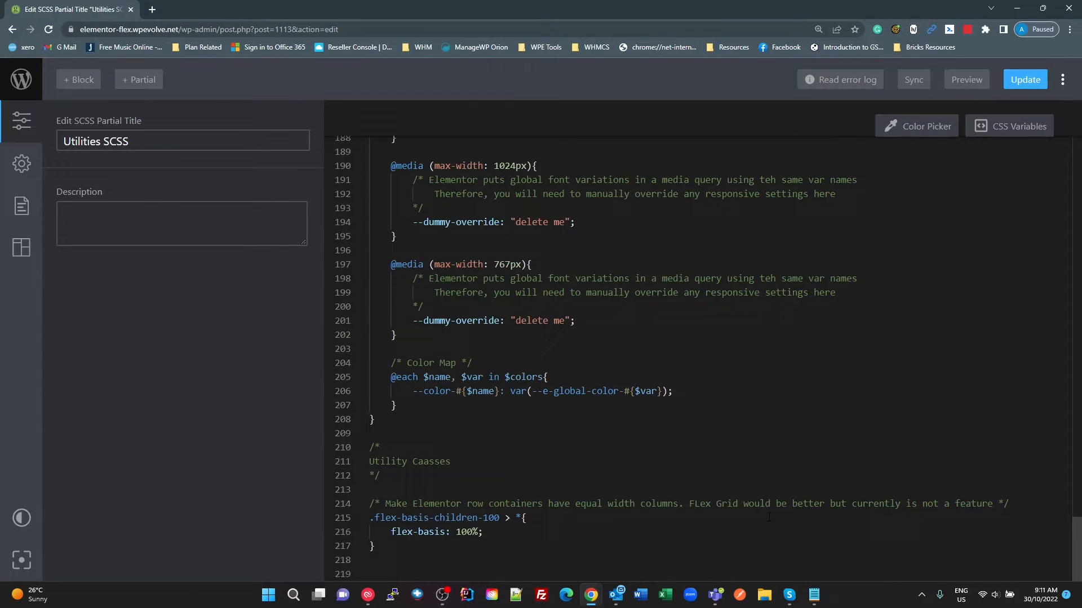
double_click(417, 532)
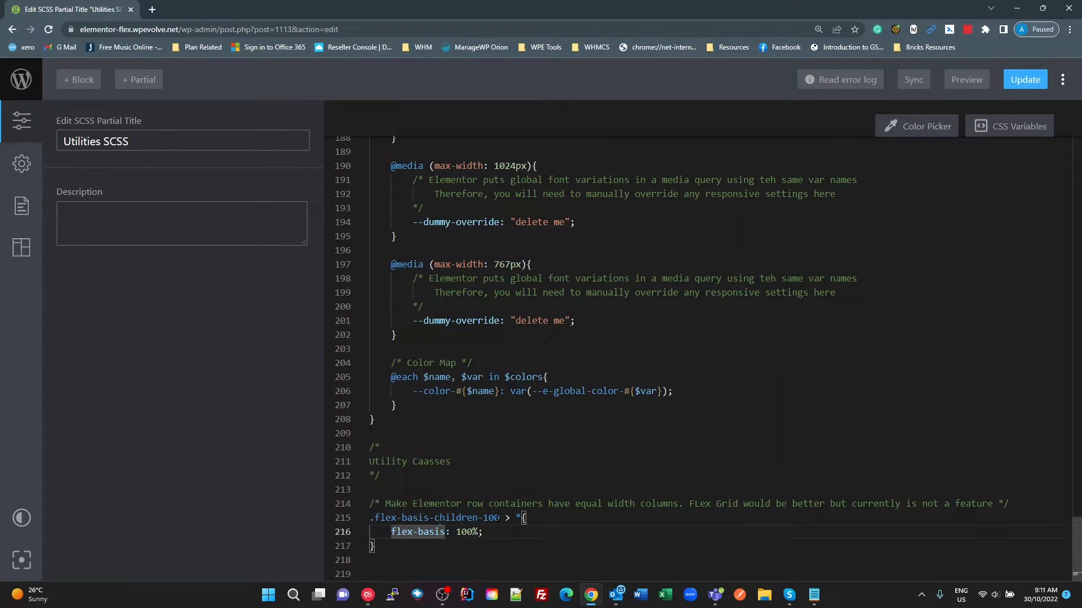
double_click(435, 519)
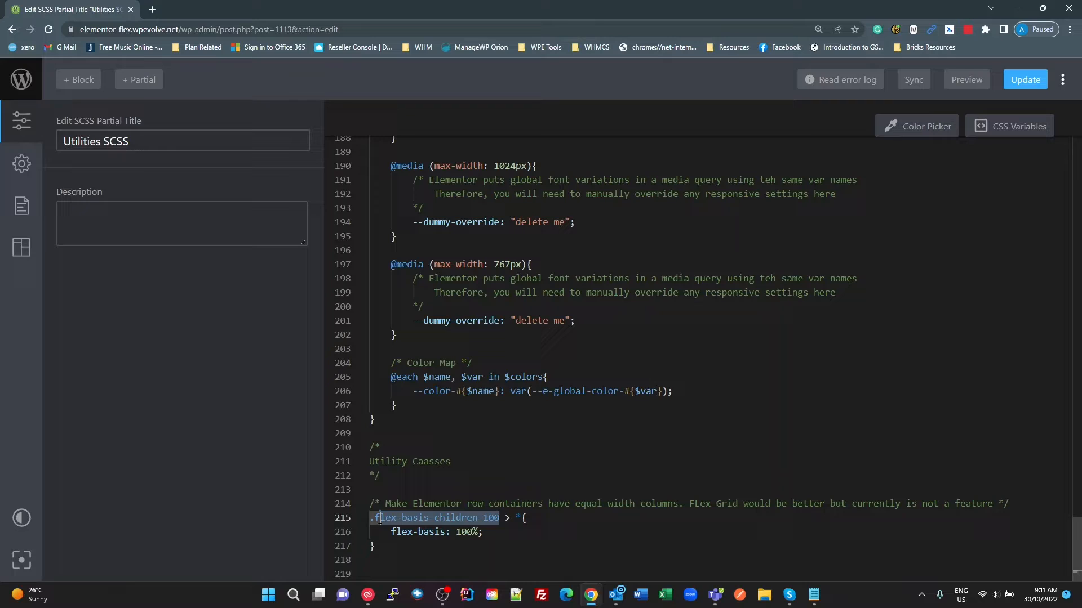
left_click(483, 532)
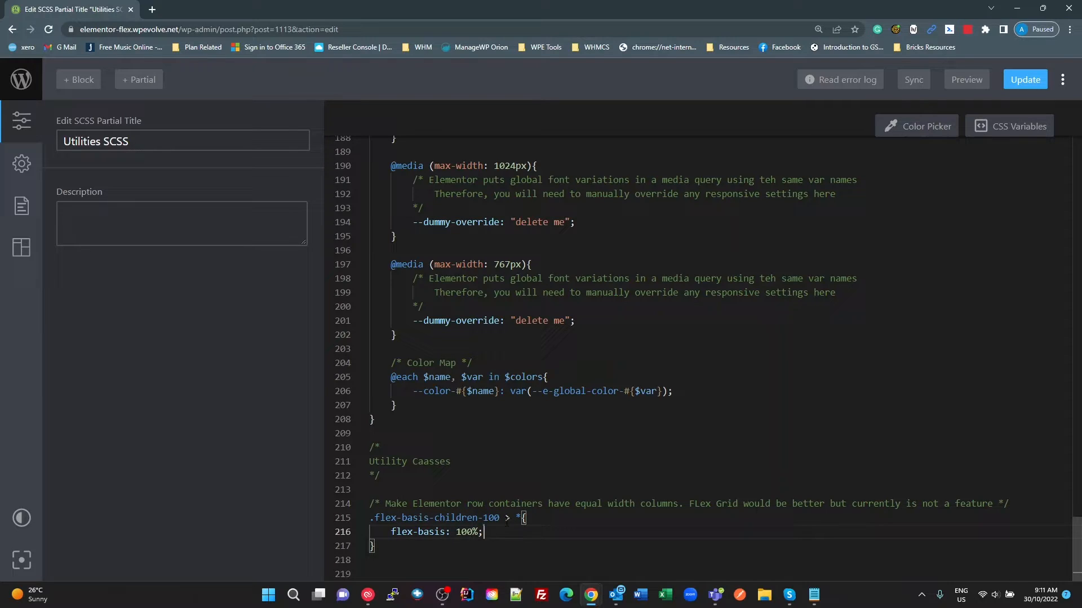
mouse_move(434, 519)
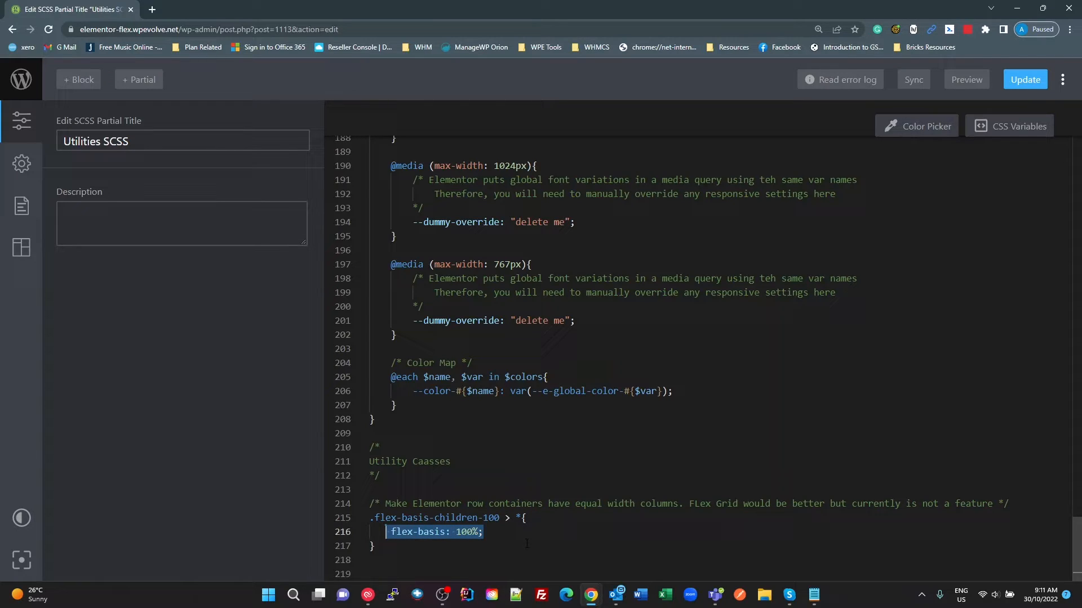
double_click(438, 518)
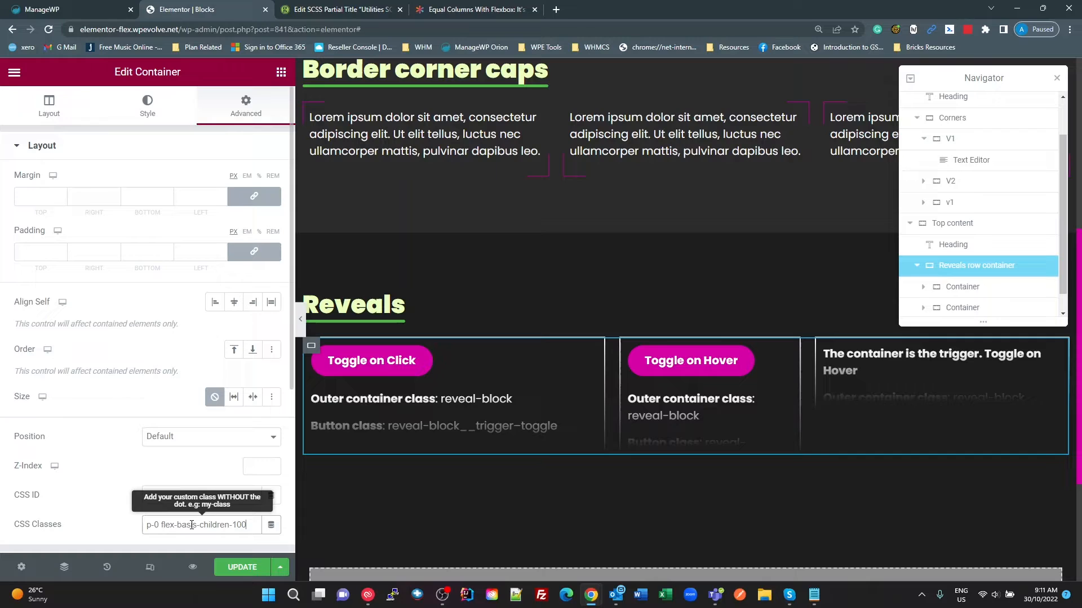
Step: Inspect the row container's CSS Classes value, p-0 flex-basis-children-100
left_click(241, 566)
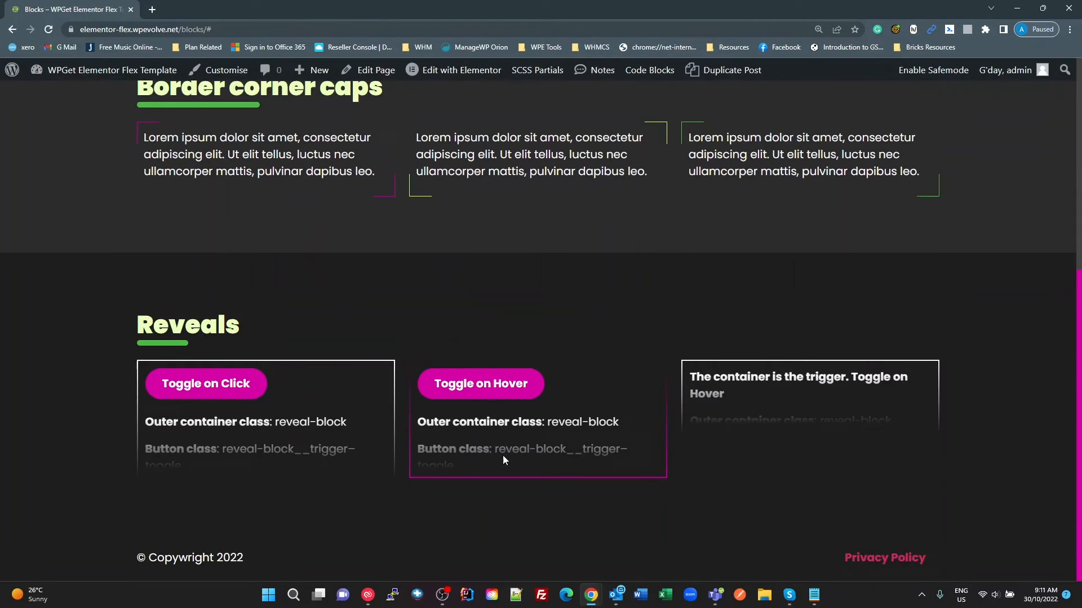
mouse_move(928, 440)
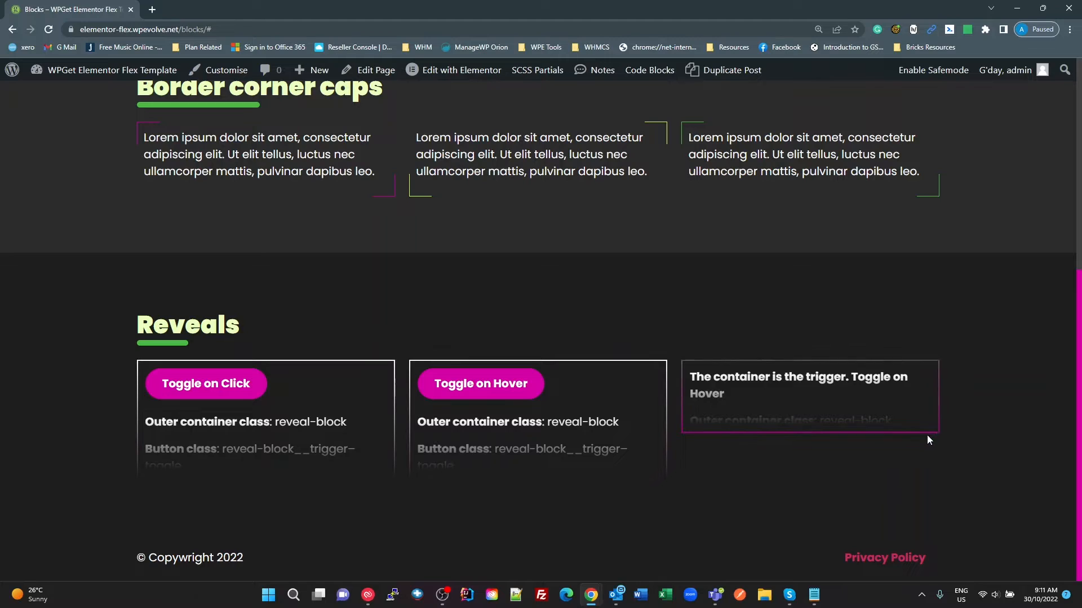
mouse_move(405, 414)
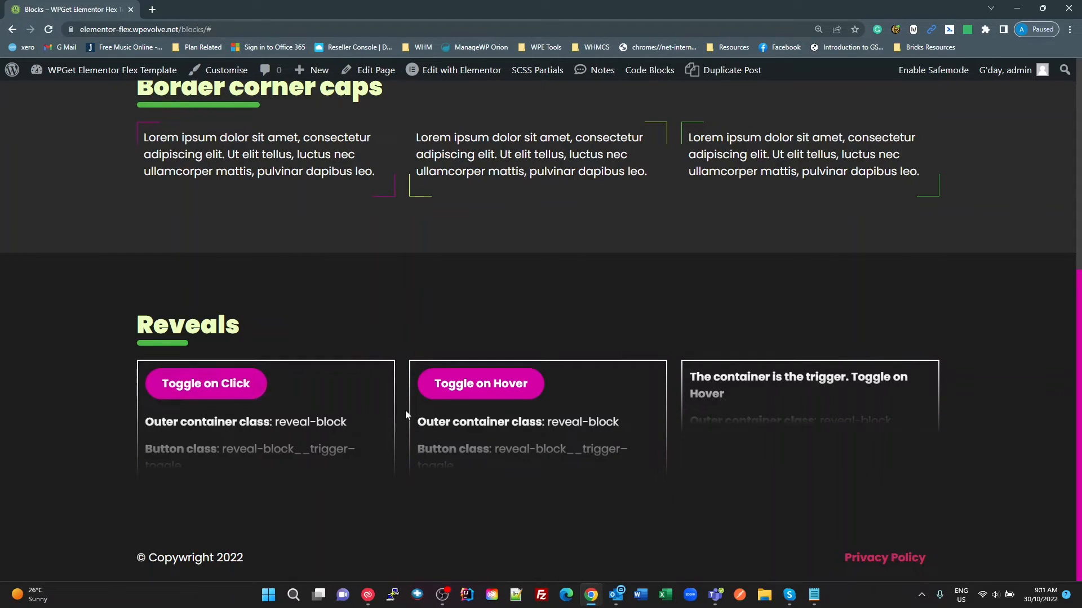
Step: Switch from the live page back to the Elementor editor window
key("alt+tab")
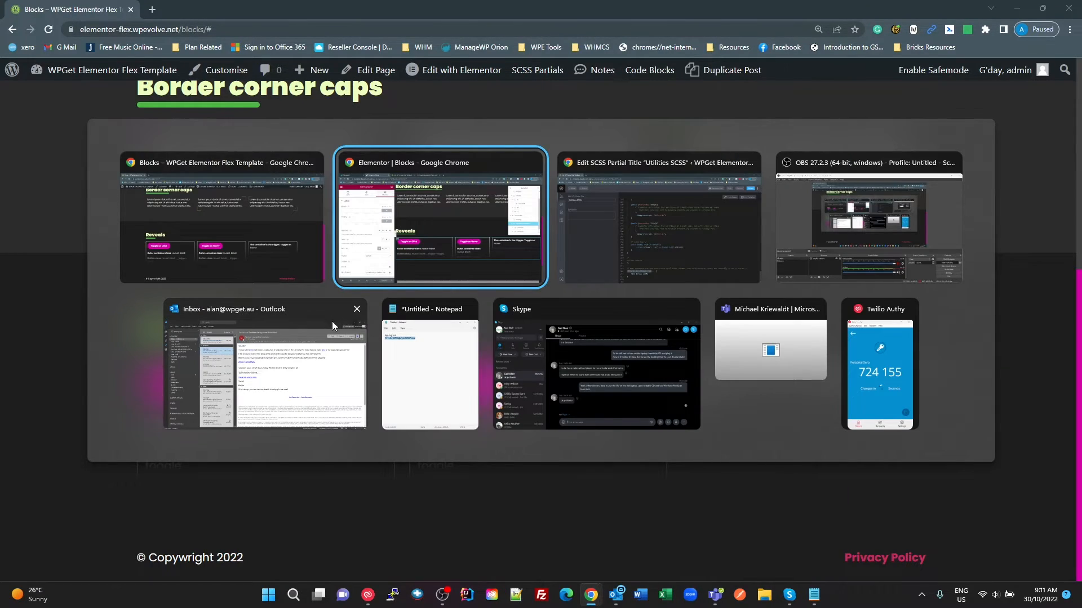
left_click(440, 218)
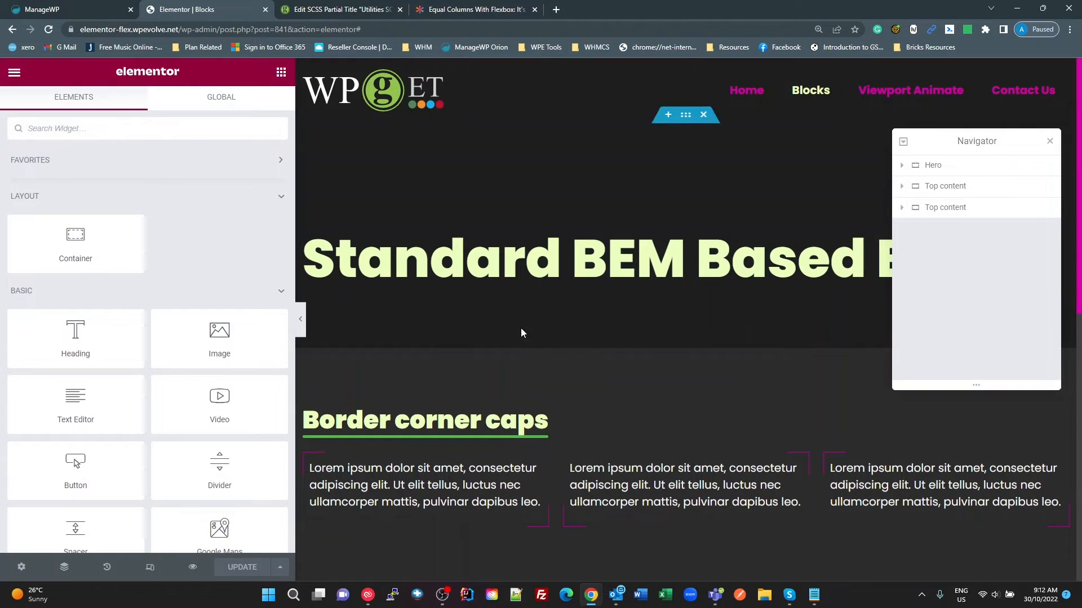
Step: Scroll the Elementor canvas toward Reveals, then view the CSS-Tricks Method 2 section
scroll("down", 3)
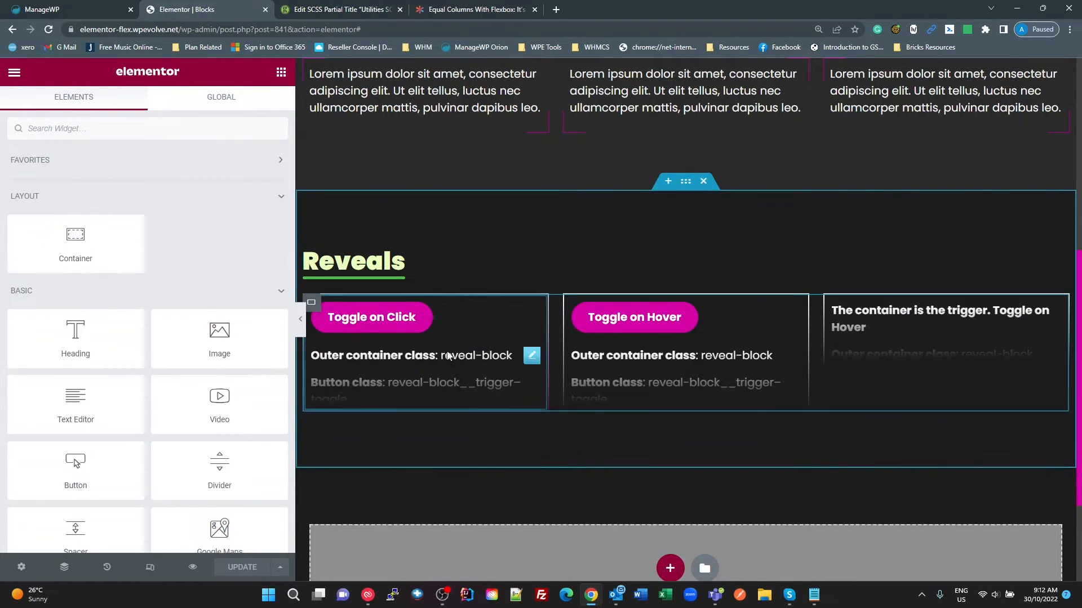
mouse_move(679, 400)
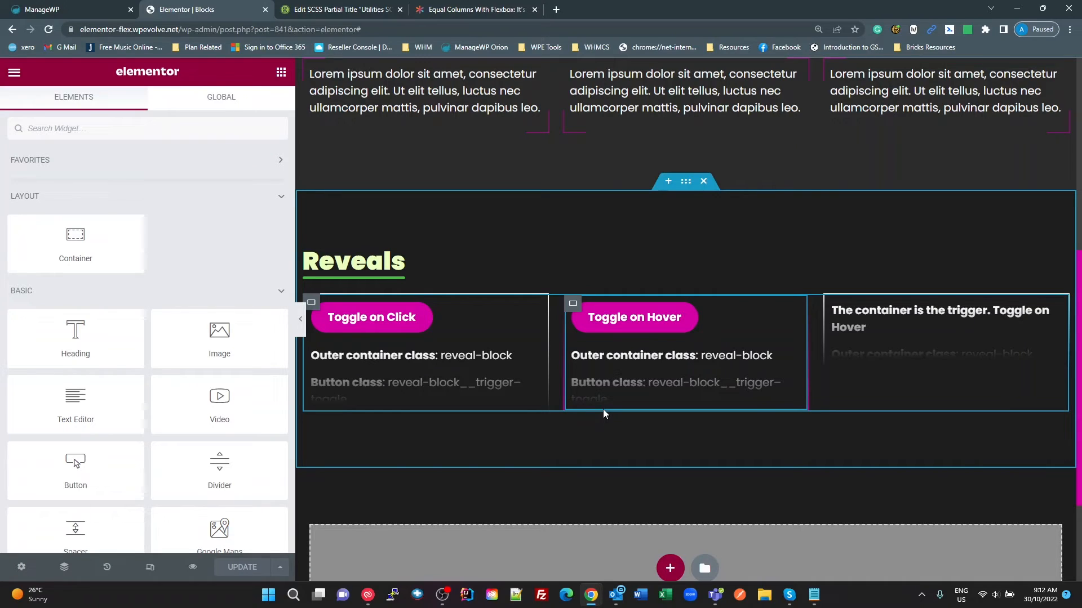
left_click(473, 9)
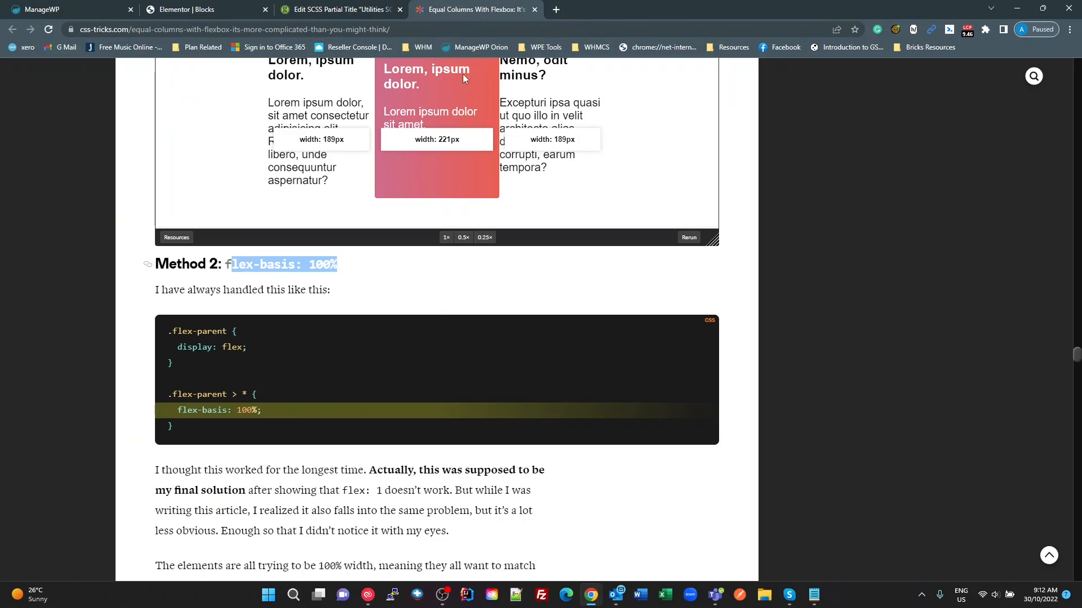
mouse_move(733, 326)
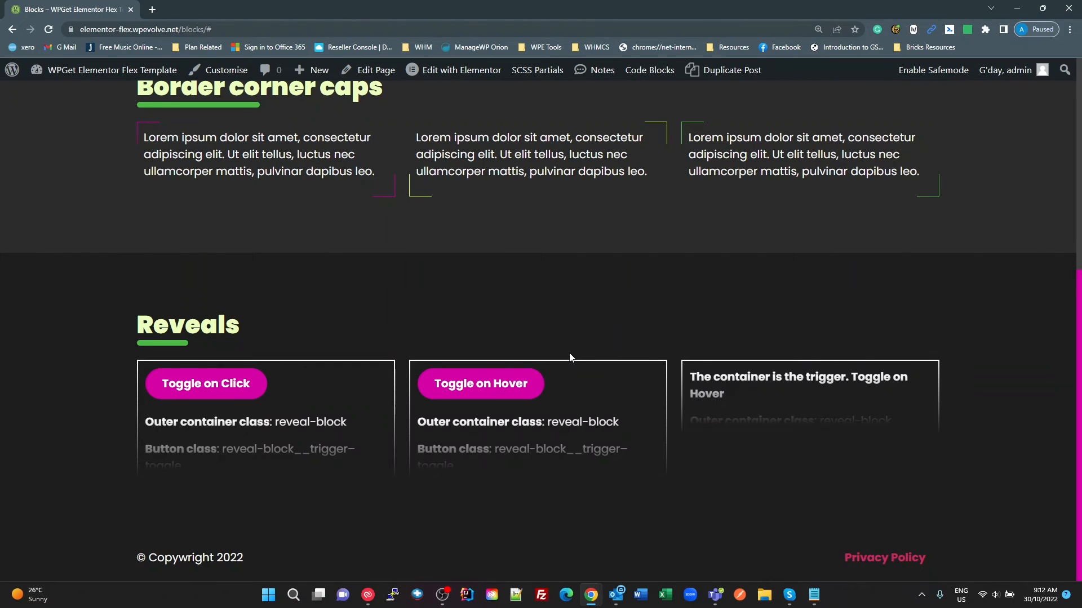
mouse_move(451, 532)
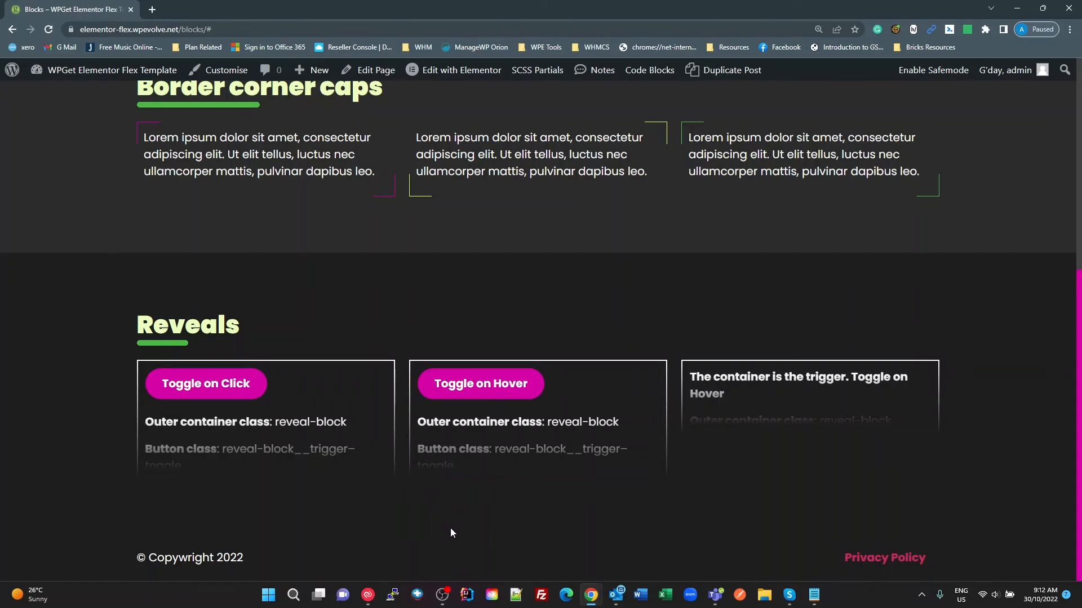
mouse_move(151, 365)
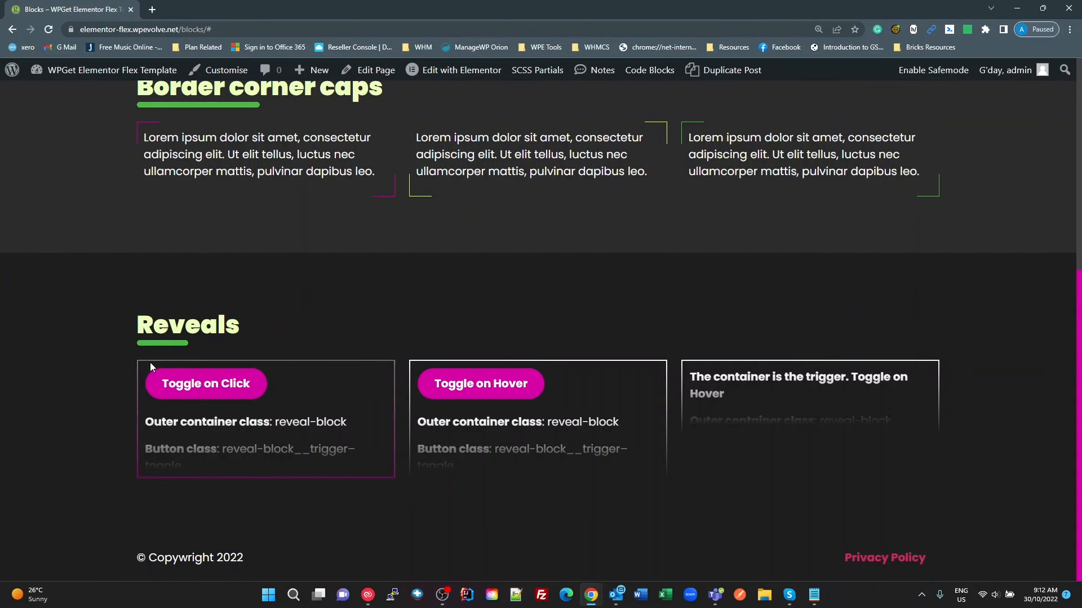
mouse_move(141, 360)
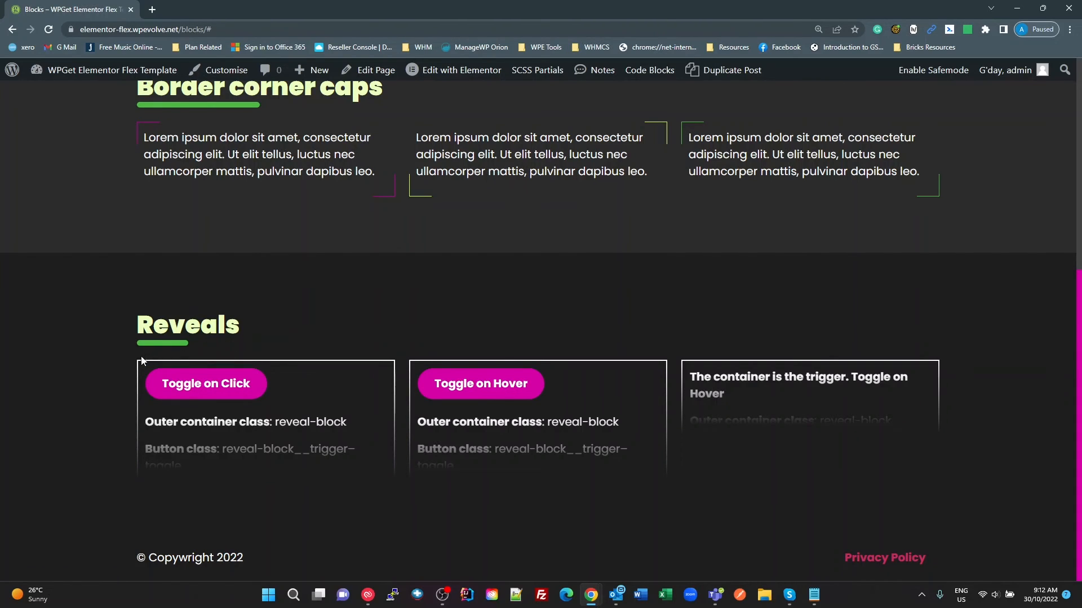
mouse_move(527, 363)
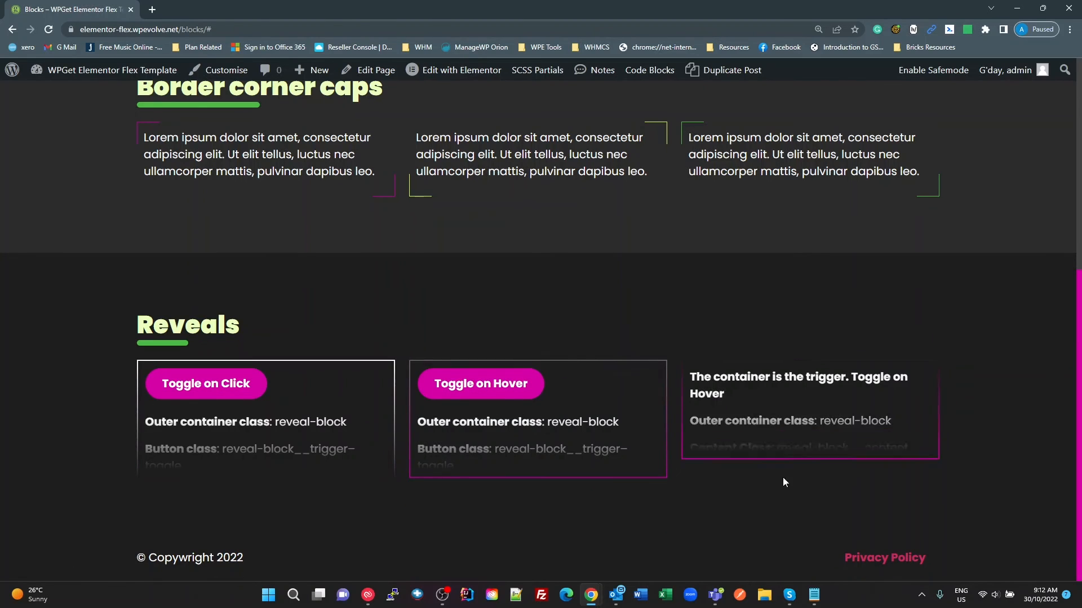
mouse_move(725, 543)
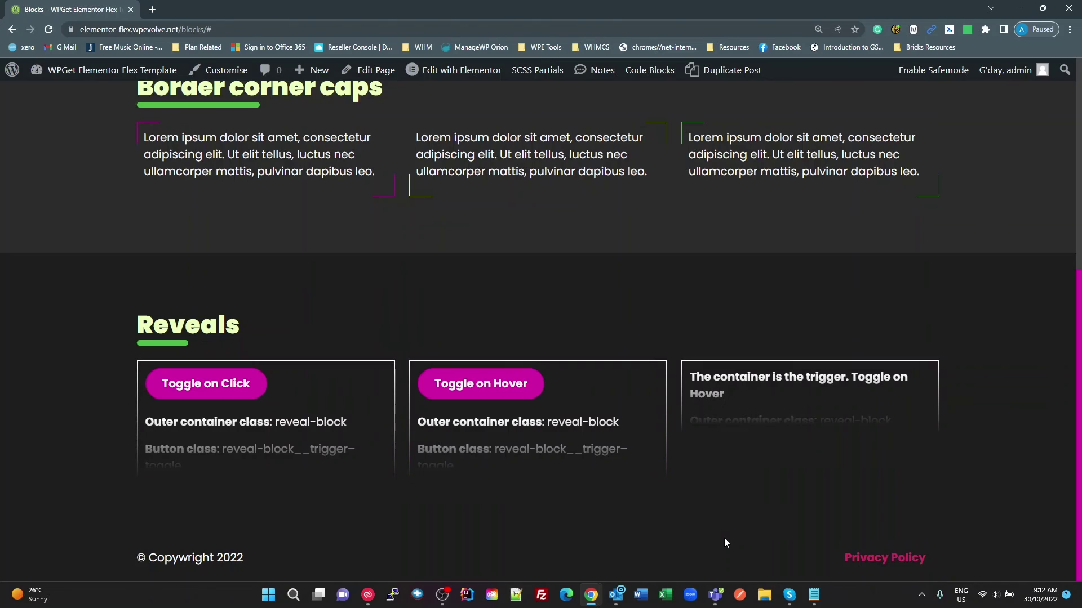